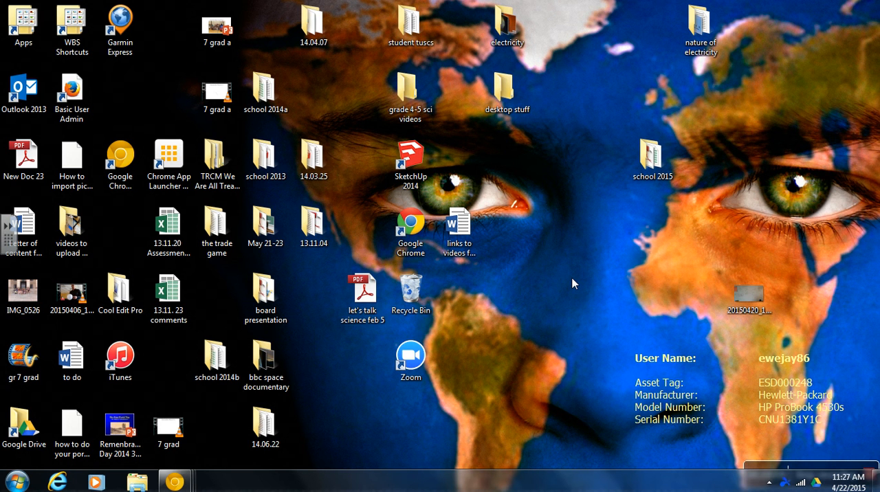
pyautogui.moveTo(712, 328)
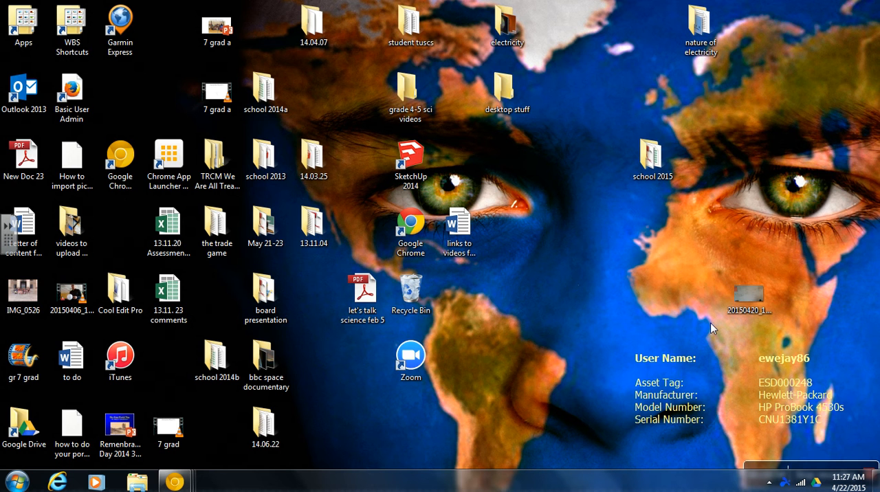
pyautogui.moveTo(722, 306)
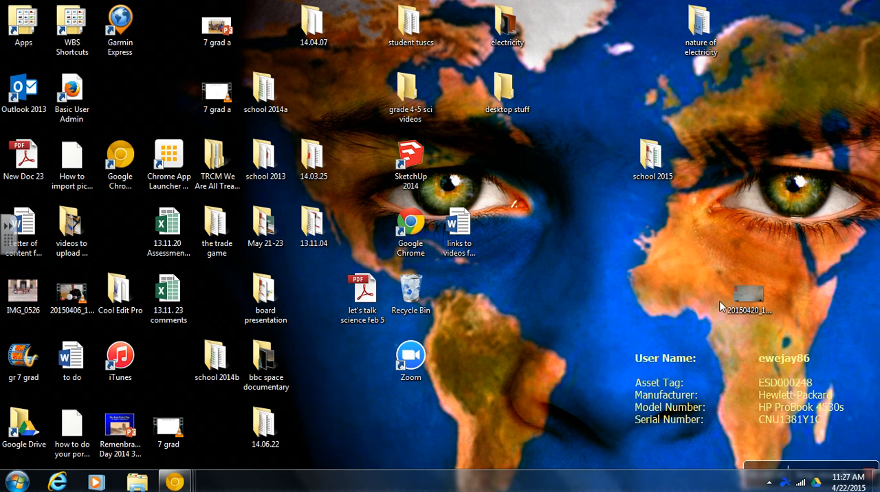
# Open the phone's DCIM Camera folder, listing its 26 photos and videos
pyautogui.click(24, 424)
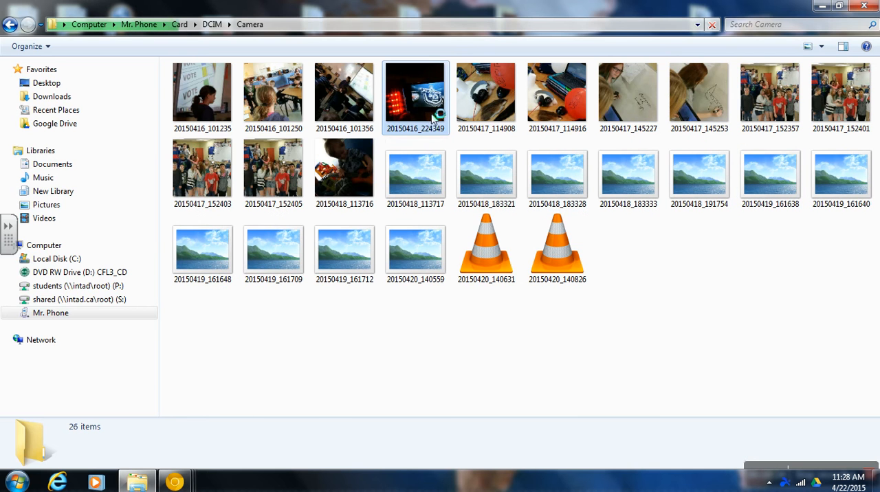
# Preview a phone photo, then copy video 20150422_112449 to the desktop
pyautogui.doubleClick(415, 93)
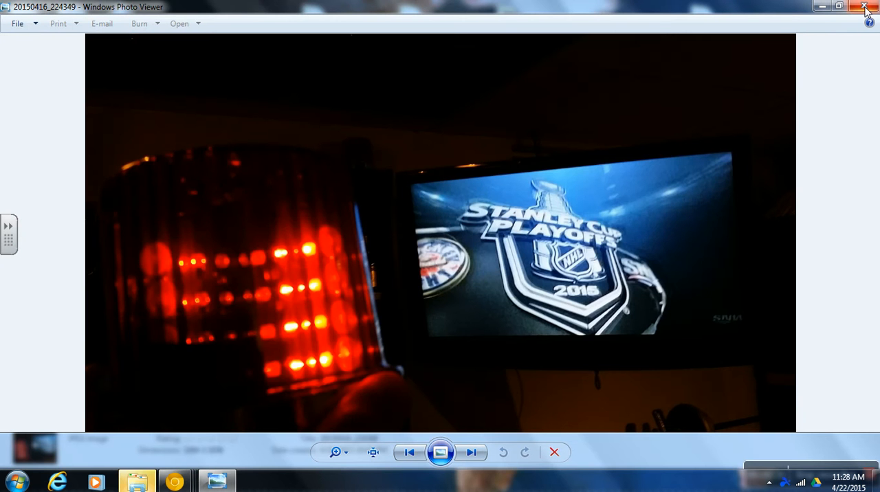
pyautogui.click(865, 6)
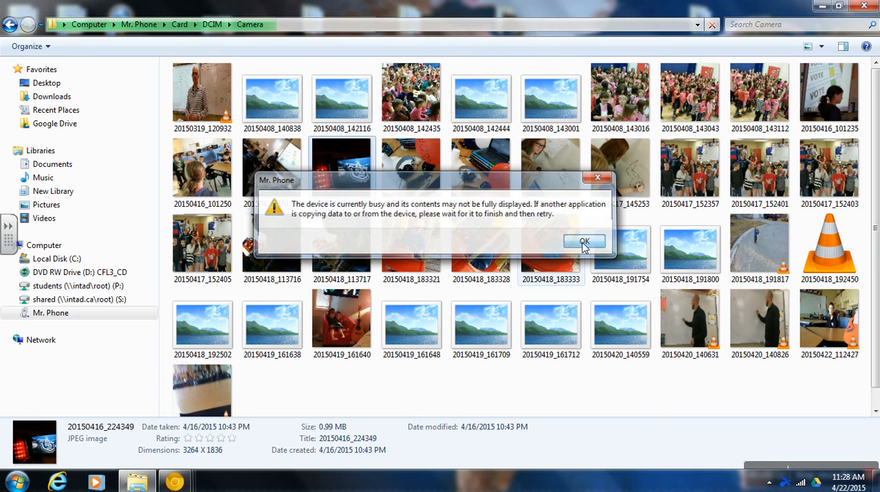
pyautogui.click(583, 242)
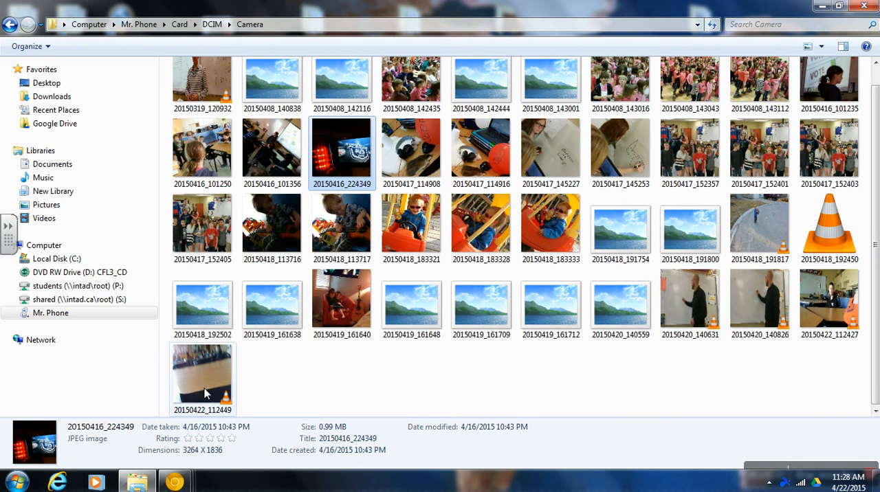
pyautogui.click(202, 375)
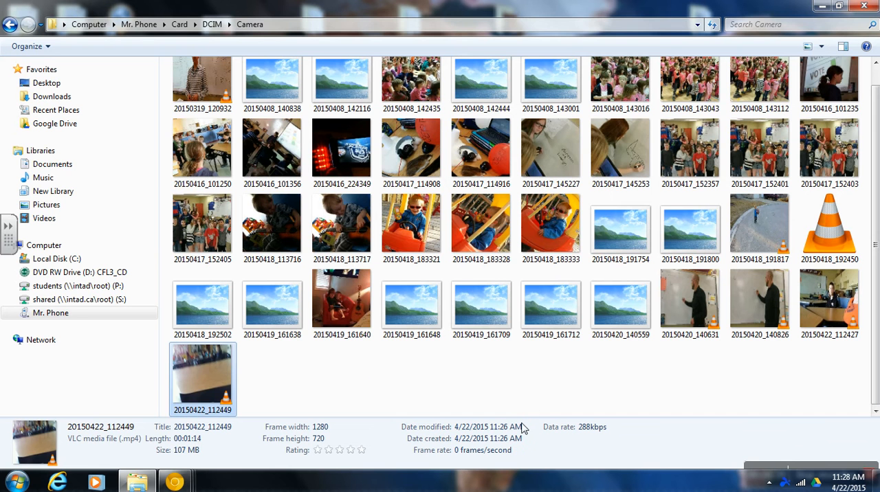
pyautogui.moveTo(216, 382)
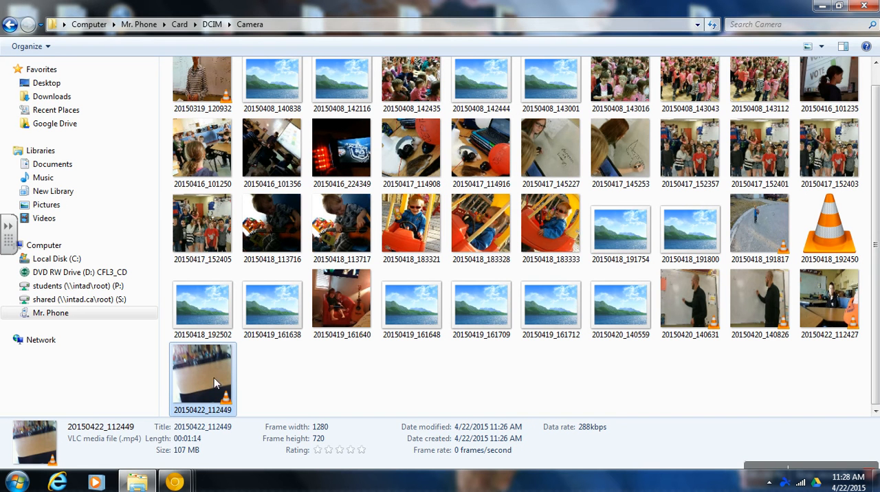
pyautogui.click(839, 6)
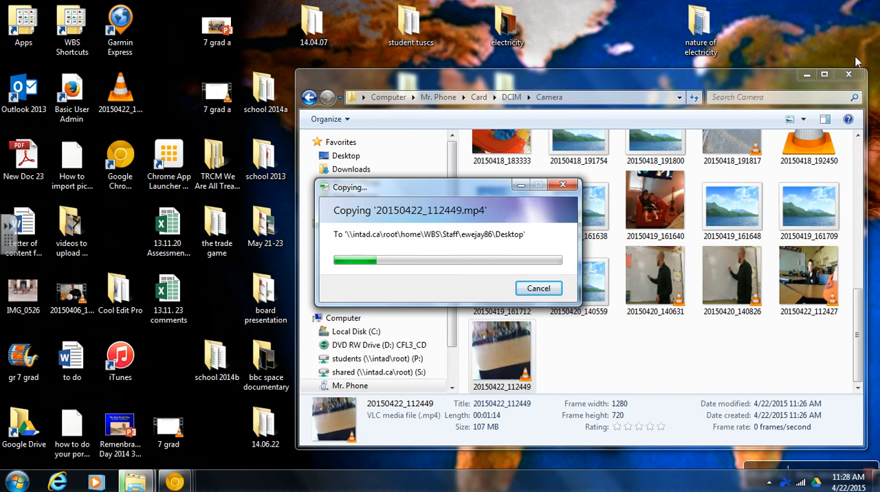
# Minimize Explorer and open the Start menu's program list to reach Movie Maker
pyautogui.click(848, 74)
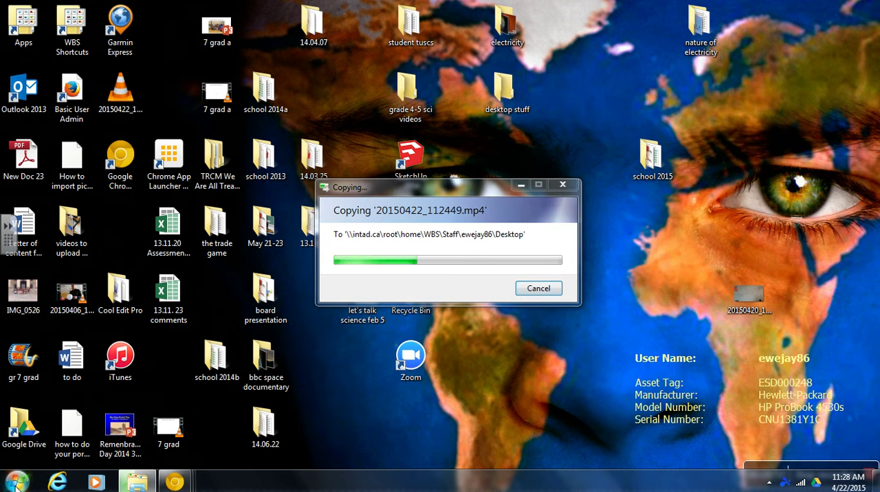
pyautogui.click(9, 480)
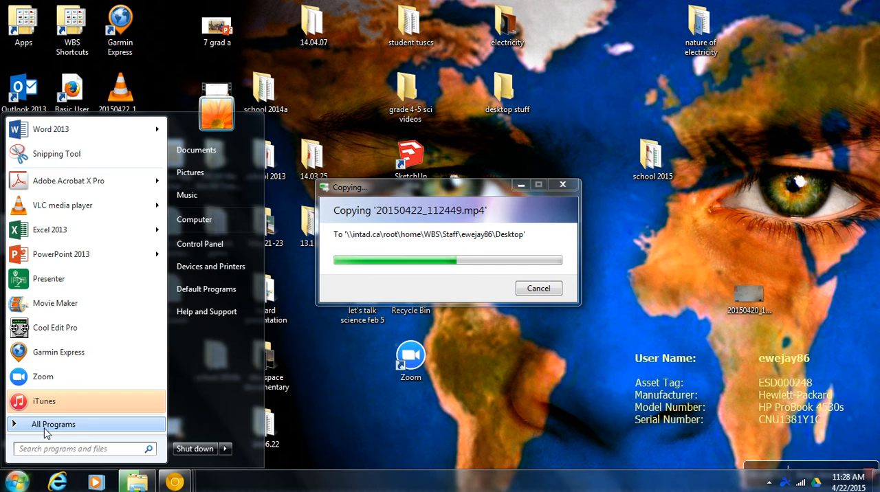
pyautogui.moveTo(65, 303)
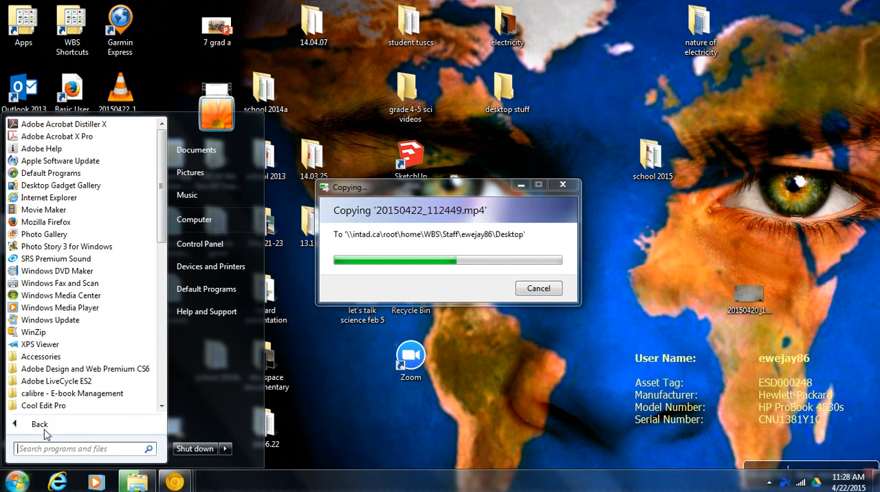
pyautogui.moveTo(44, 210)
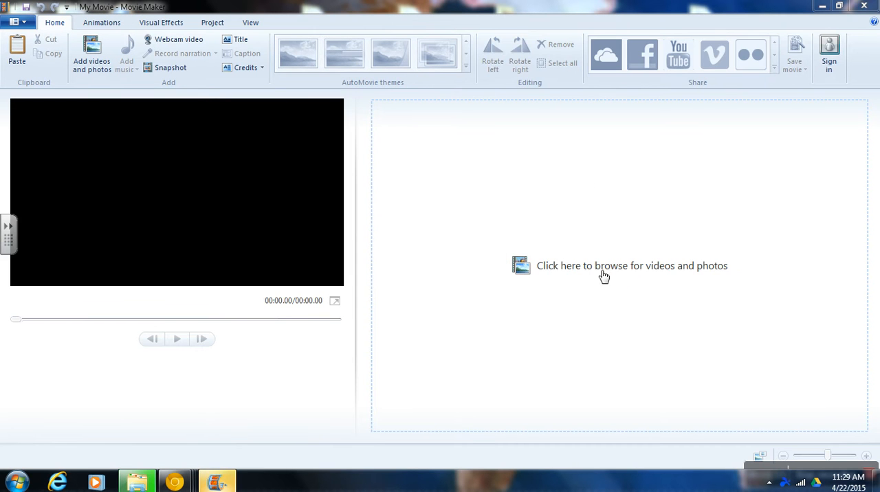
pyautogui.moveTo(638, 271)
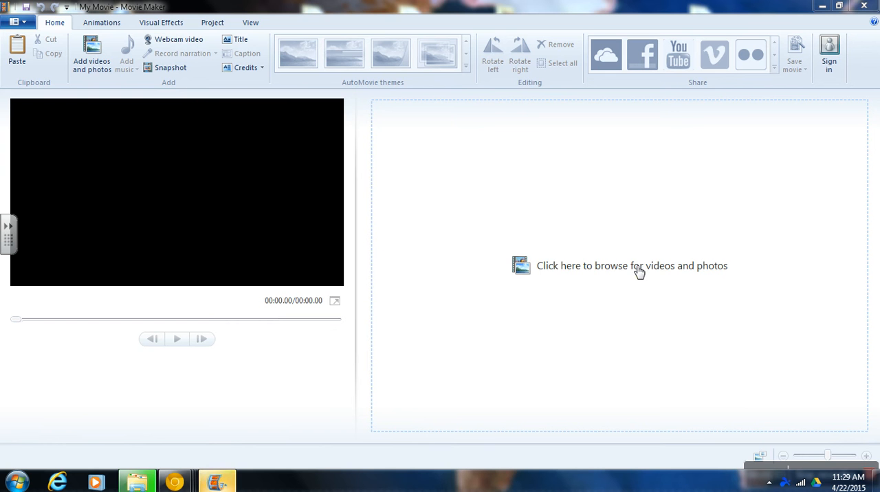
pyautogui.moveTo(578, 270)
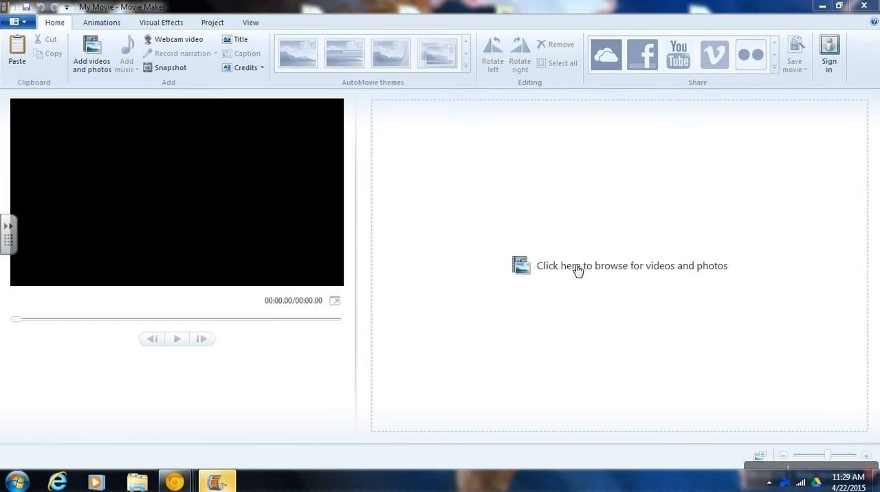
# Import 20150422_112449 from the Desktop into the new Movie Maker project
pyautogui.click(578, 266)
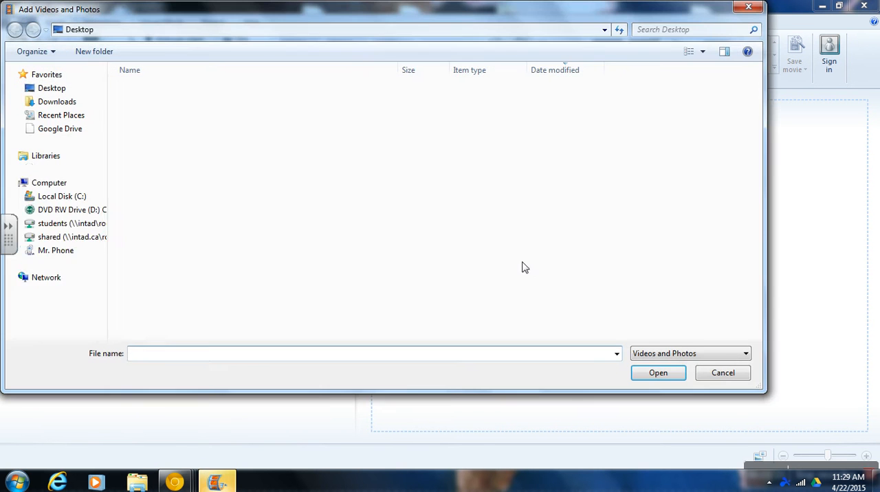
pyautogui.click(51, 88)
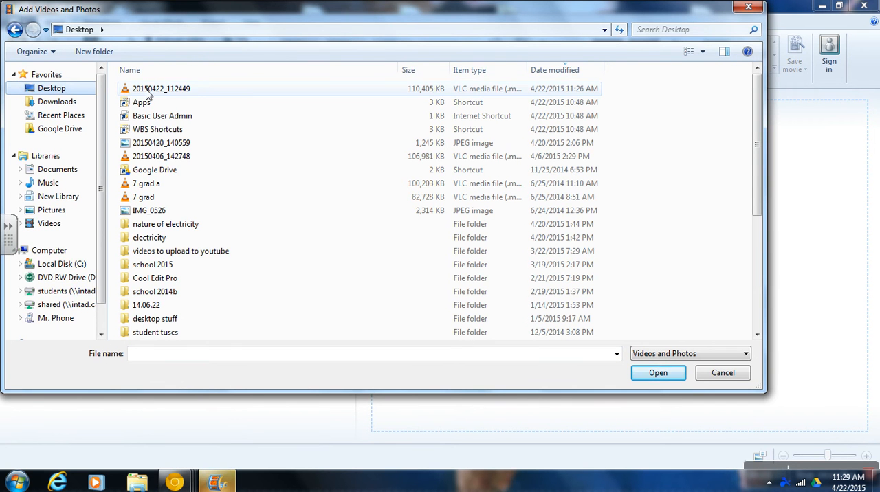
pyautogui.click(657, 373)
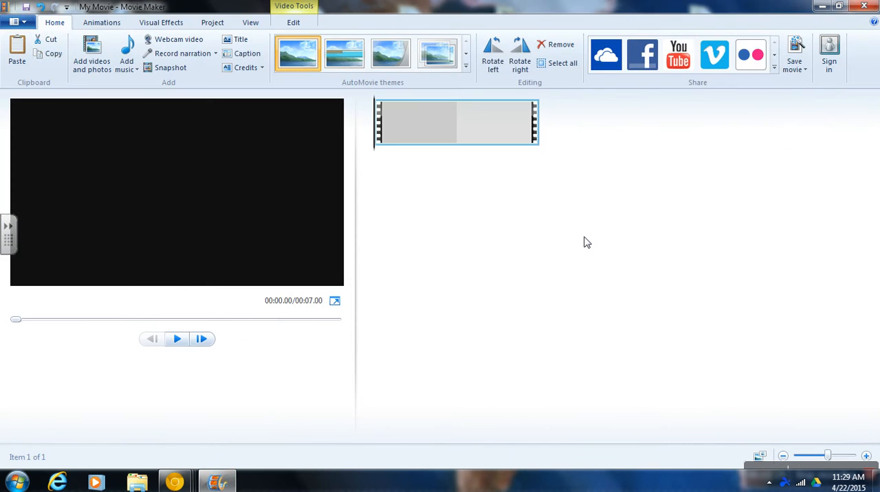
pyautogui.moveTo(507, 259)
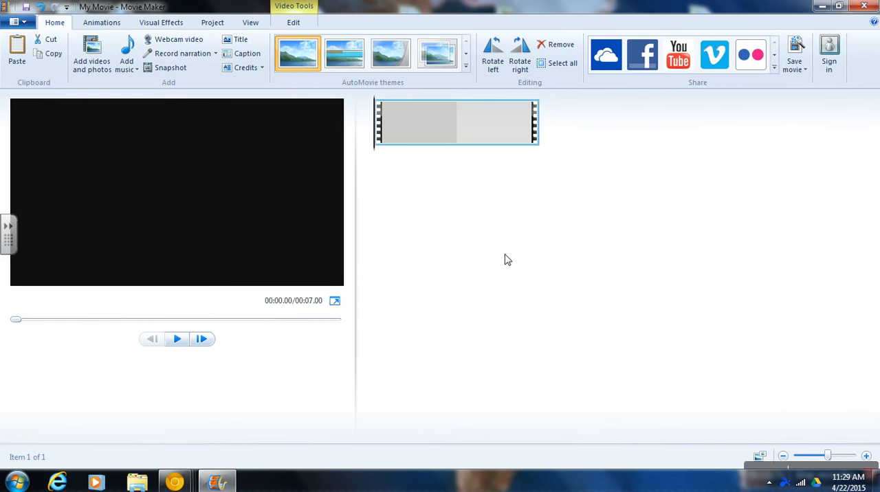
# Wait for the 1:14.58 clip to fill the storyboard
pyautogui.click(91, 52)
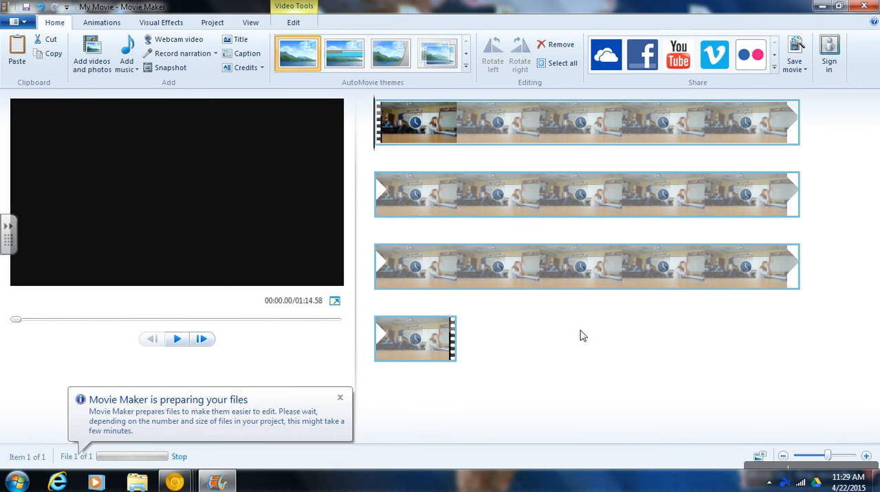
pyautogui.moveTo(657, 345)
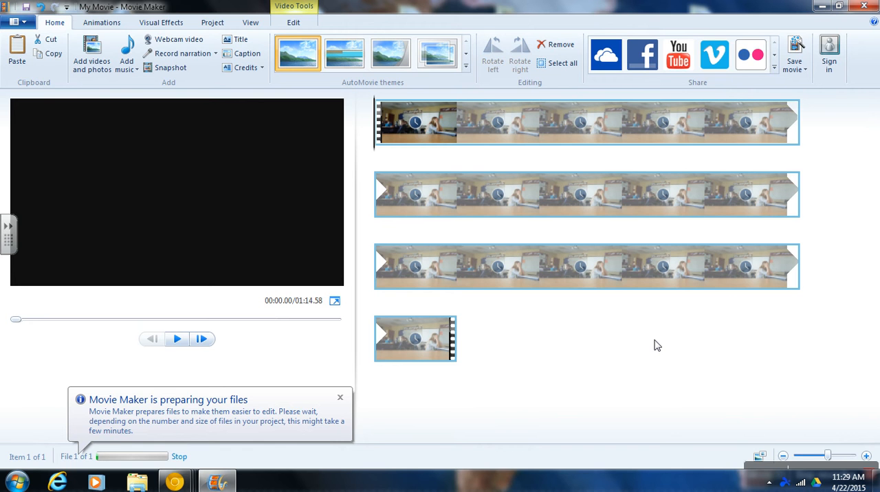
pyautogui.moveTo(616, 335)
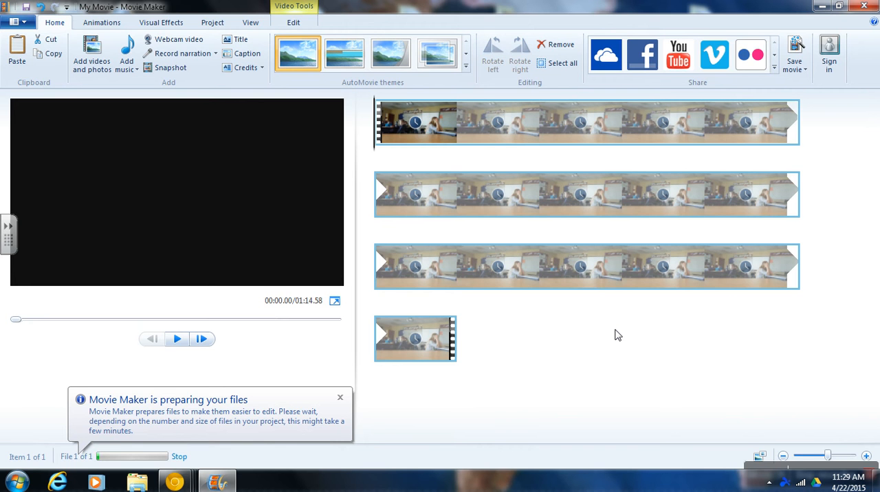
pyautogui.moveTo(450, 131)
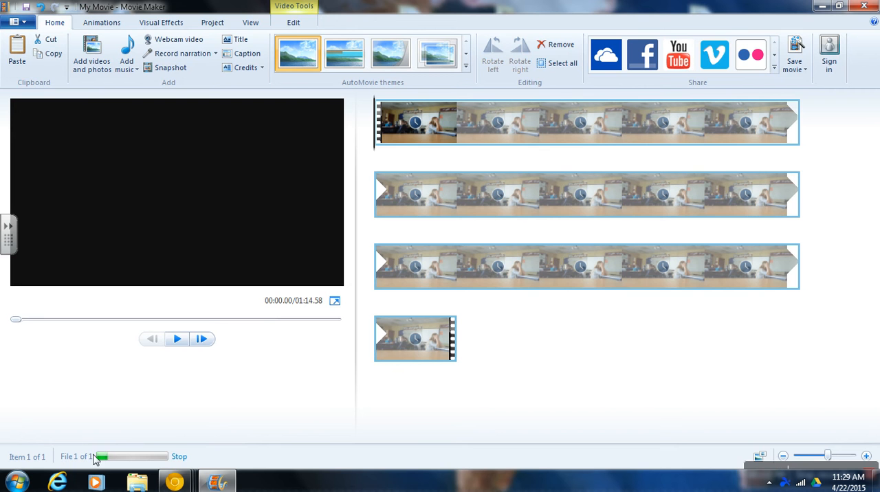
pyautogui.moveTo(103, 460)
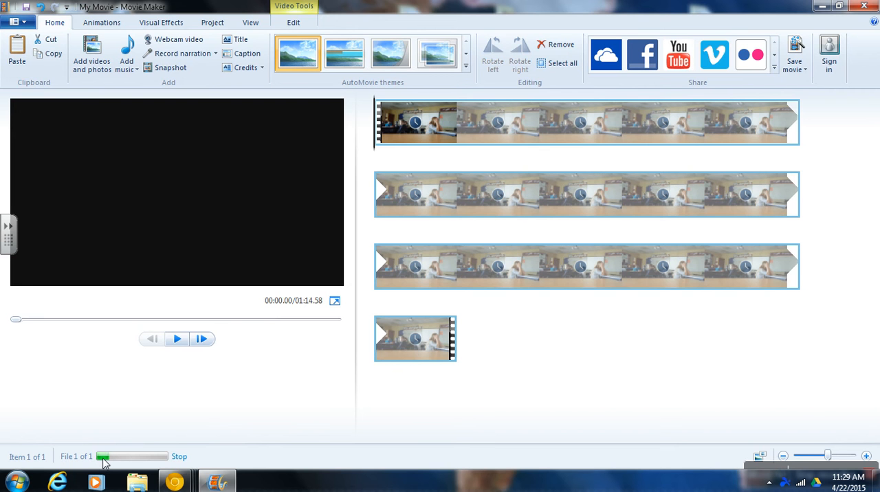
pyautogui.moveTo(141, 459)
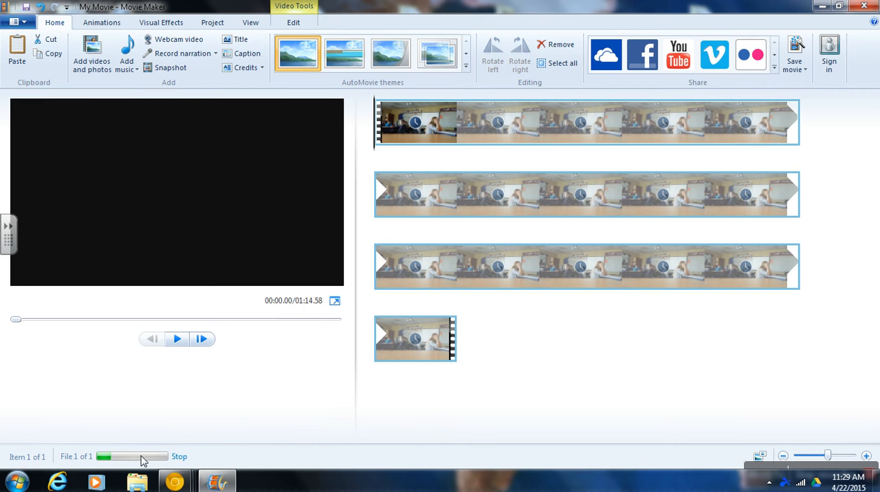
pyautogui.moveTo(604, 333)
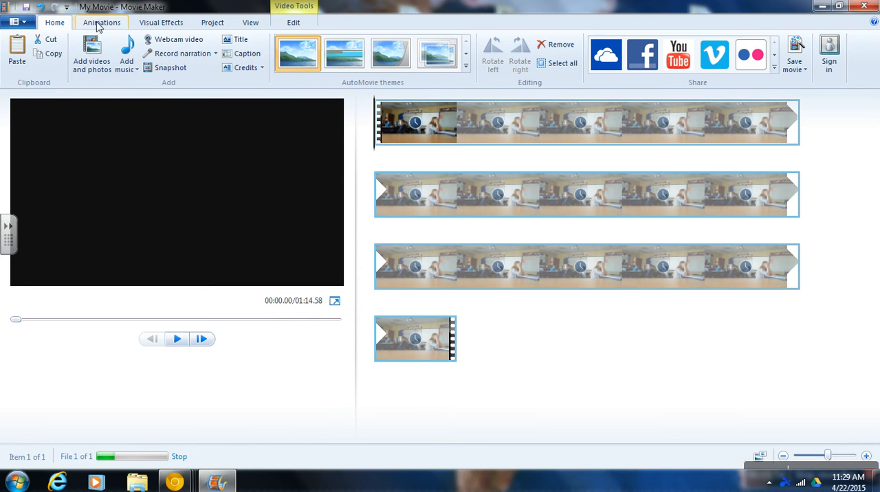
pyautogui.moveTo(294, 19)
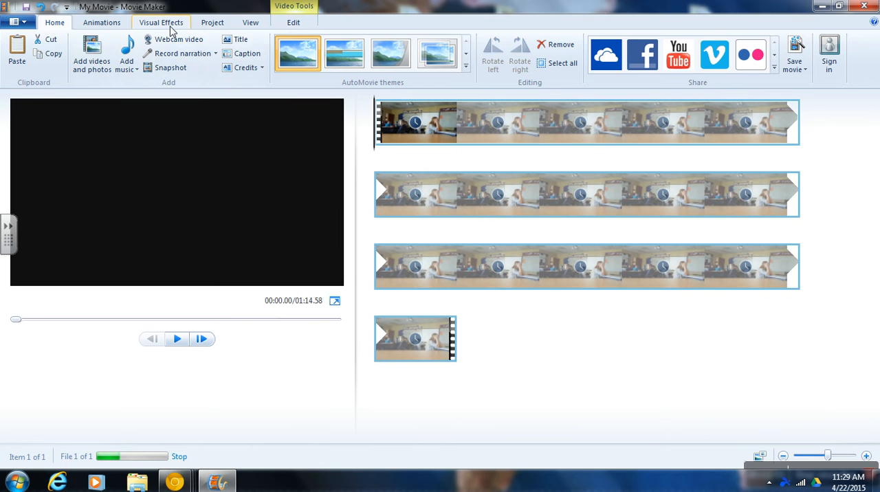
# Wait for the clip to finish preparing so Speed, Fade and Split become active
pyautogui.click(293, 22)
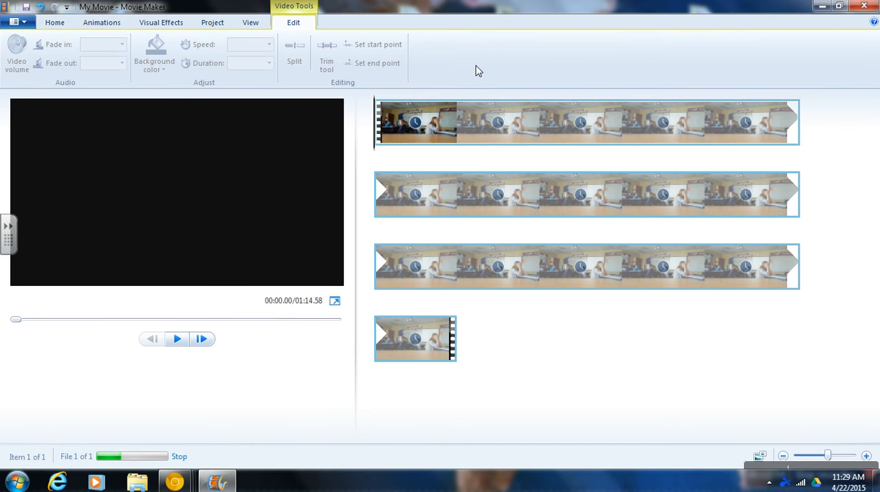
pyautogui.moveTo(471, 69)
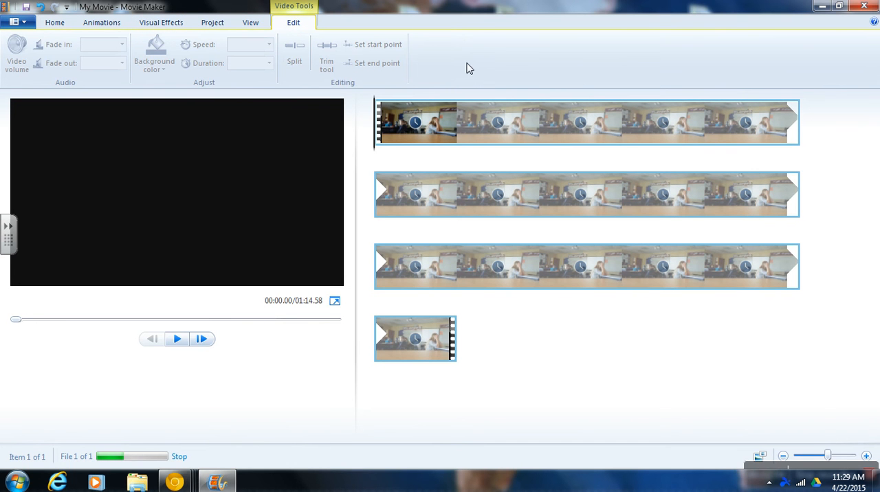
pyautogui.moveTo(17, 59)
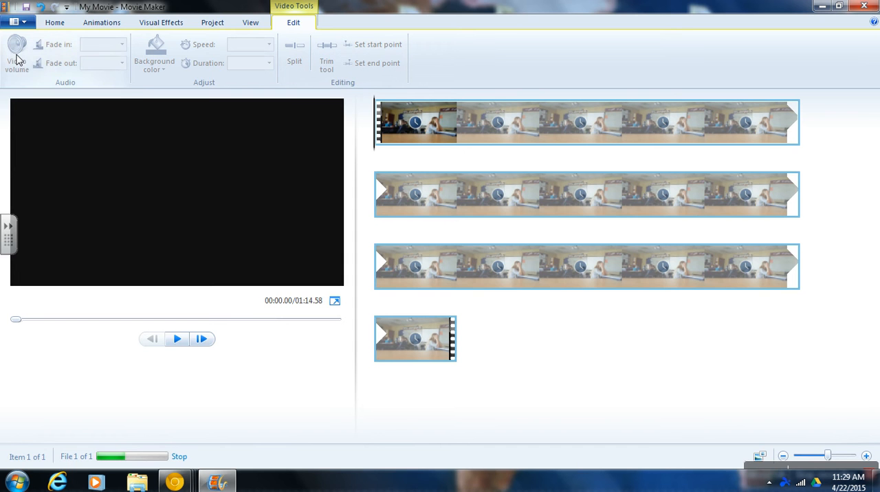
pyautogui.moveTo(615, 163)
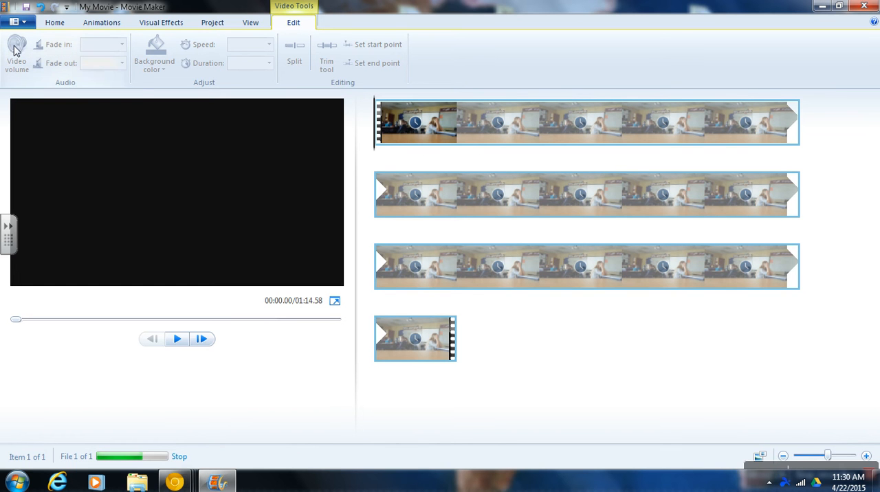
pyautogui.moveTo(16, 55)
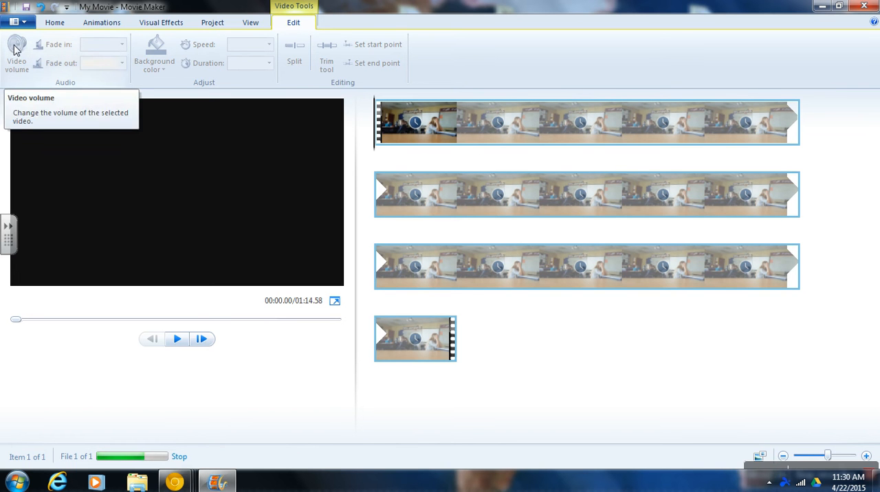
pyautogui.moveTo(132, 457)
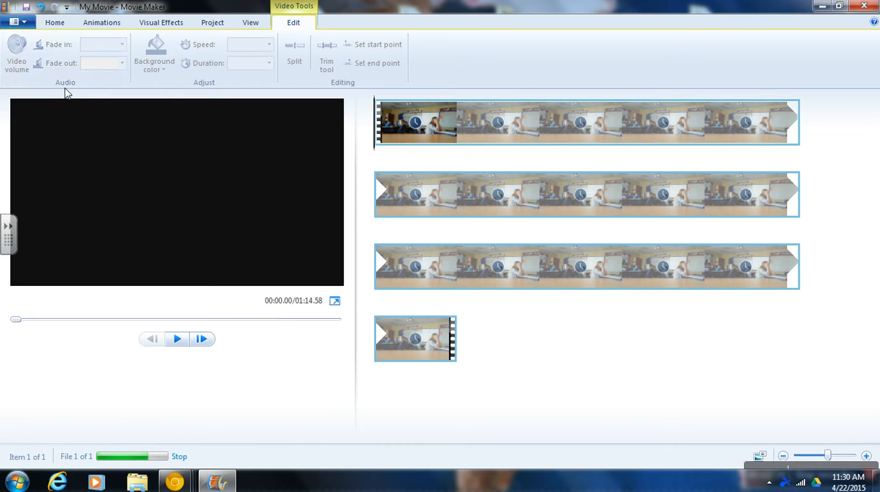
pyautogui.moveTo(201, 47)
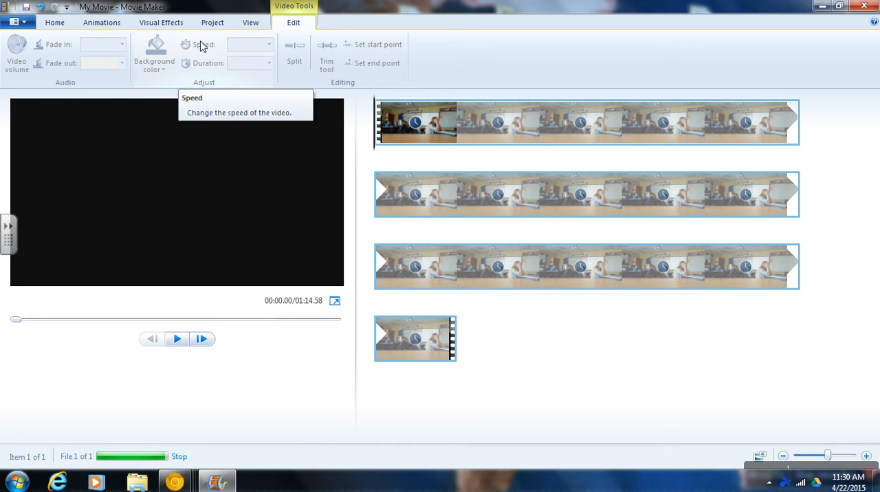
pyautogui.moveTo(137, 296)
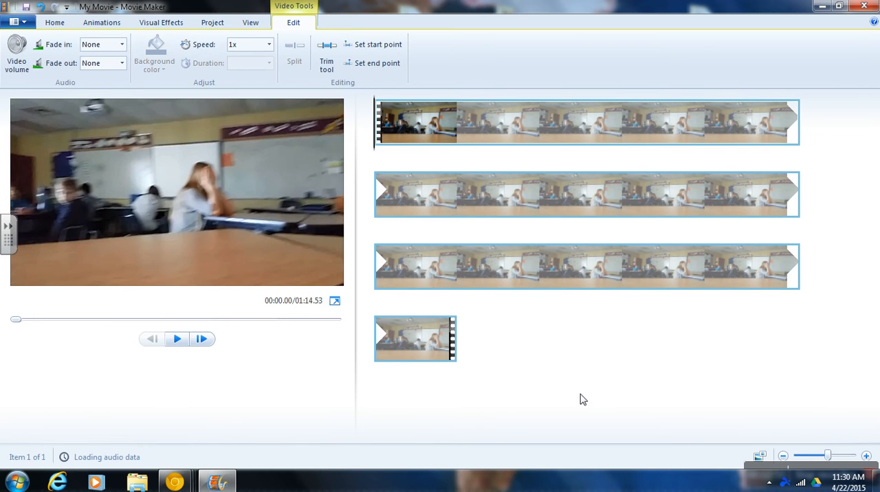
pyautogui.click(176, 338)
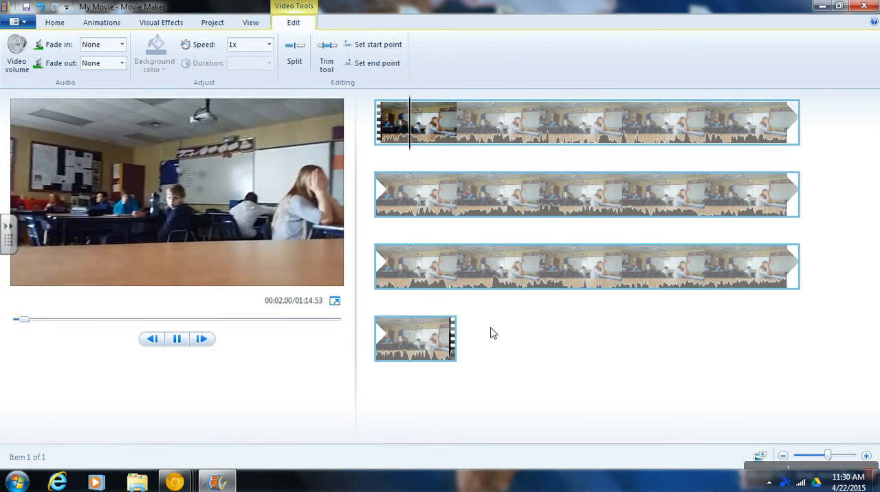
pyautogui.click(176, 338)
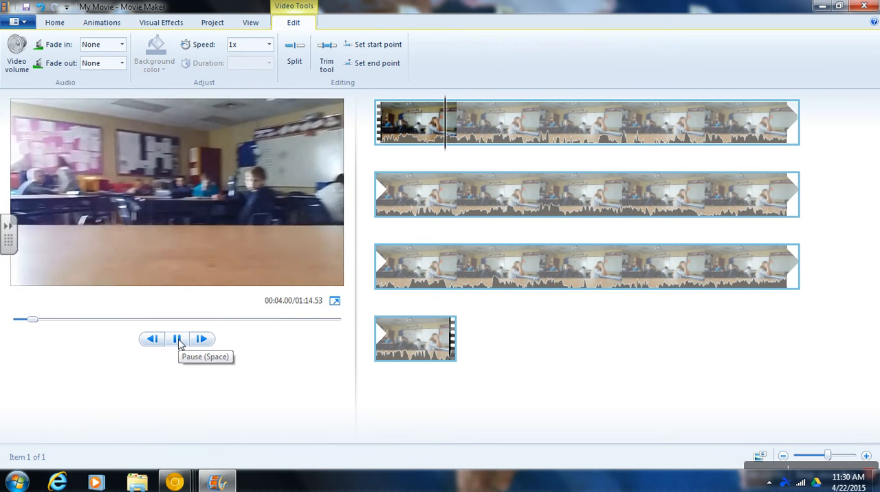
pyautogui.click(177, 338)
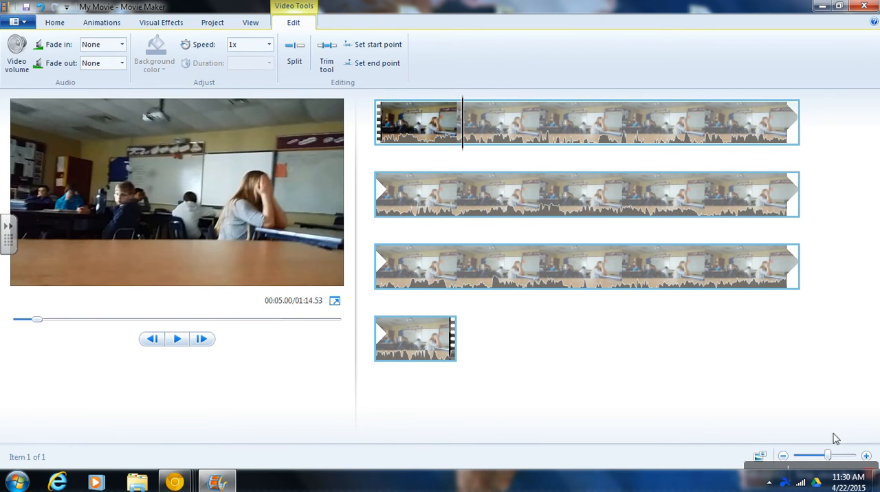
pyautogui.click(768, 483)
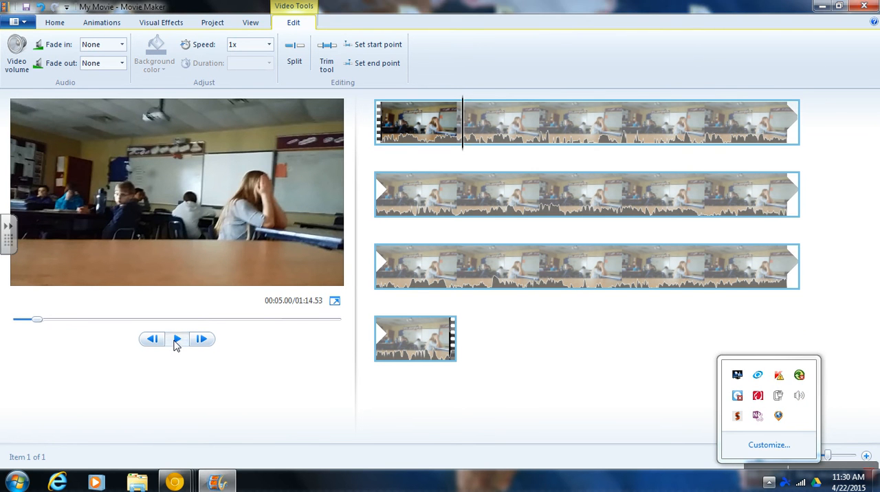
pyautogui.click(177, 339)
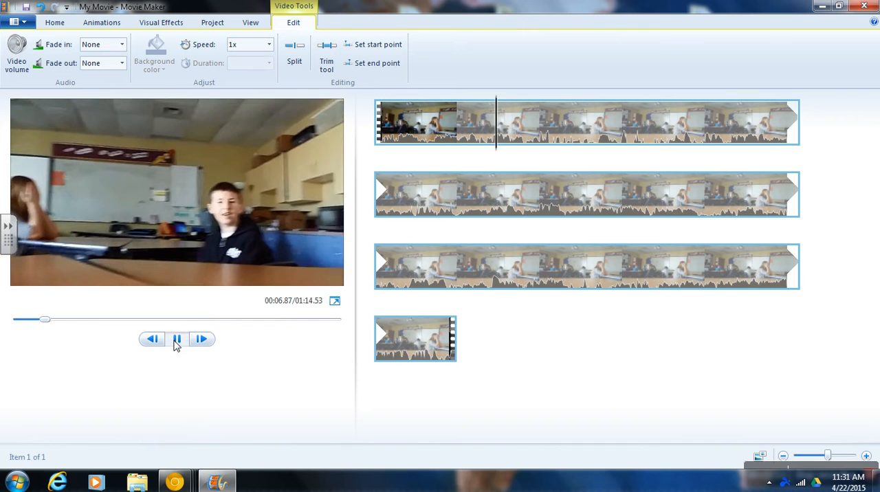
pyautogui.click(177, 338)
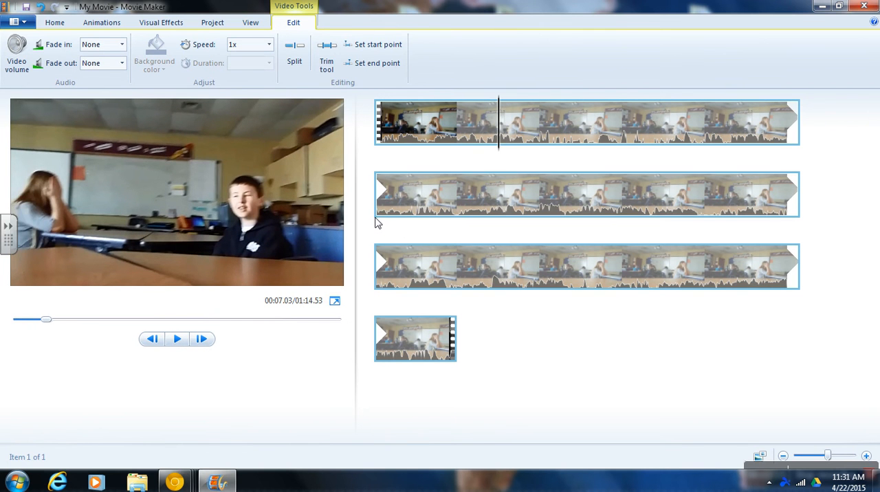
pyautogui.moveTo(390, 212)
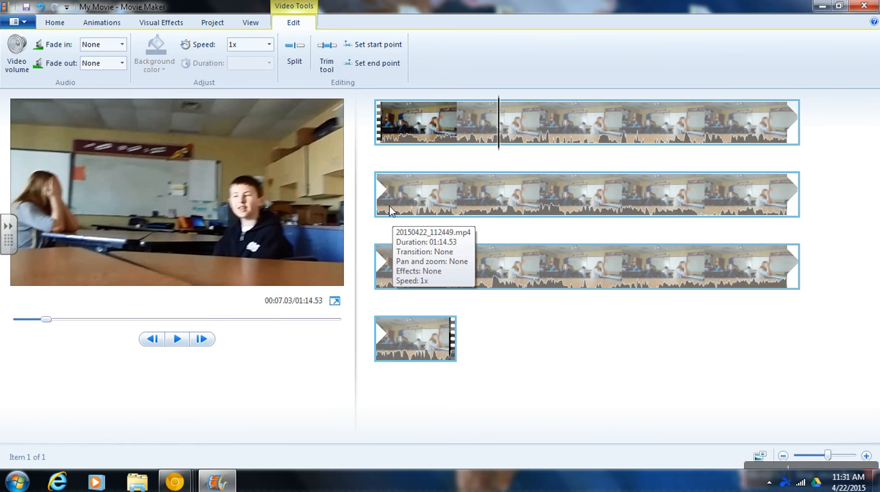
pyautogui.moveTo(631, 364)
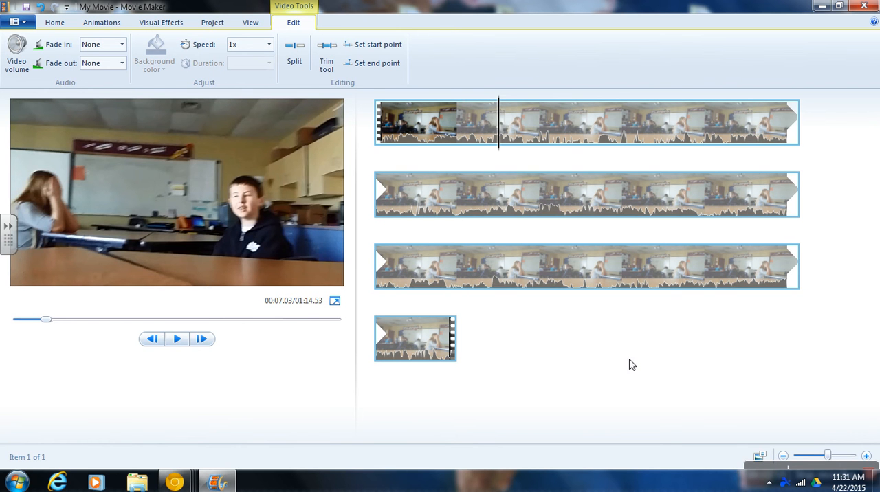
pyautogui.moveTo(390, 141)
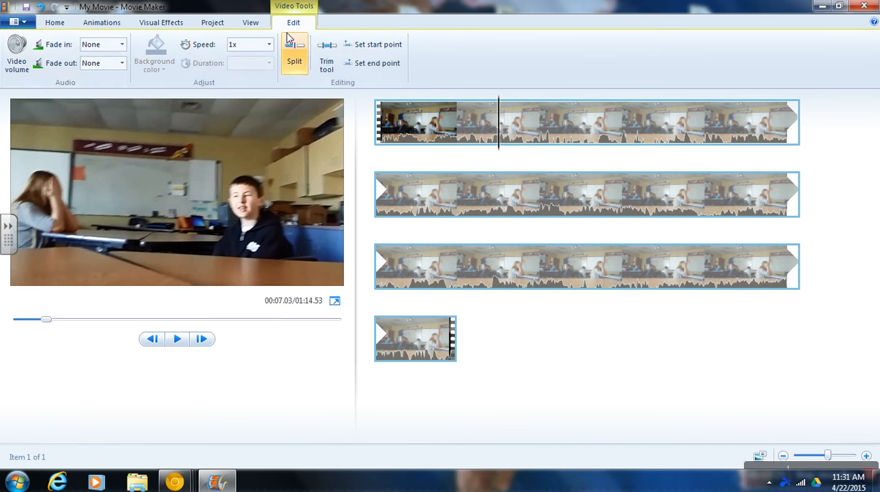
pyautogui.click(15, 54)
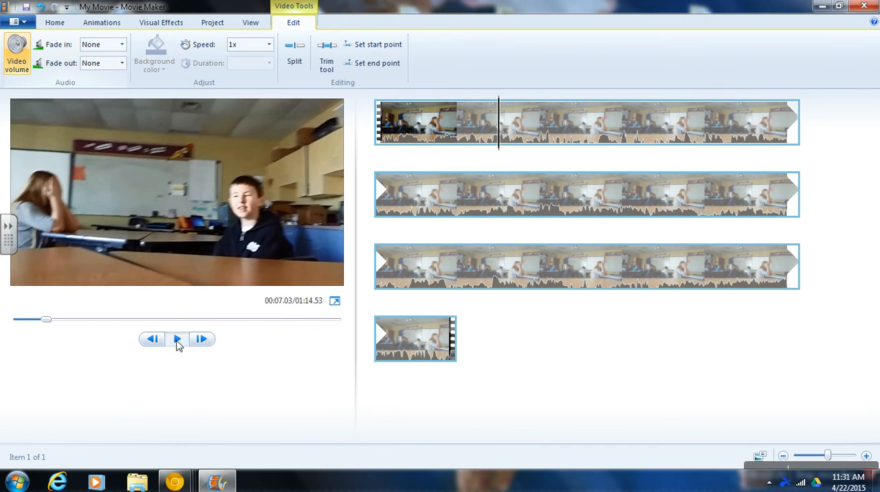
pyautogui.click(177, 338)
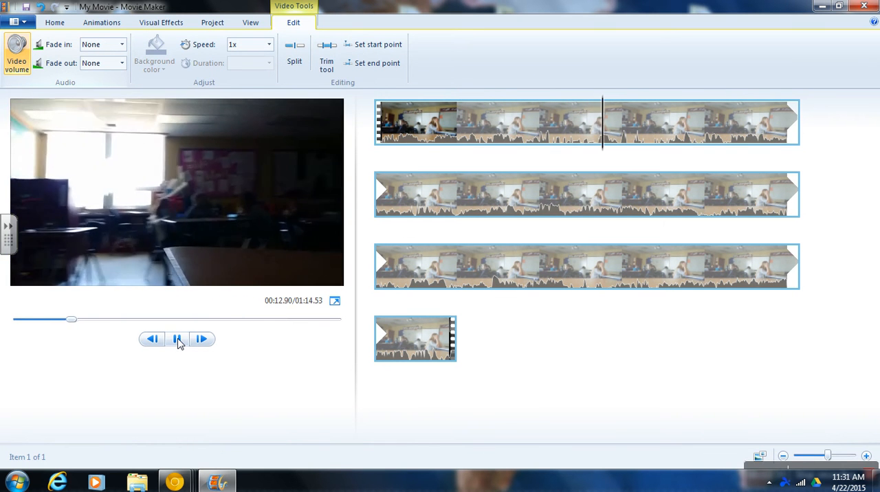
pyautogui.click(177, 339)
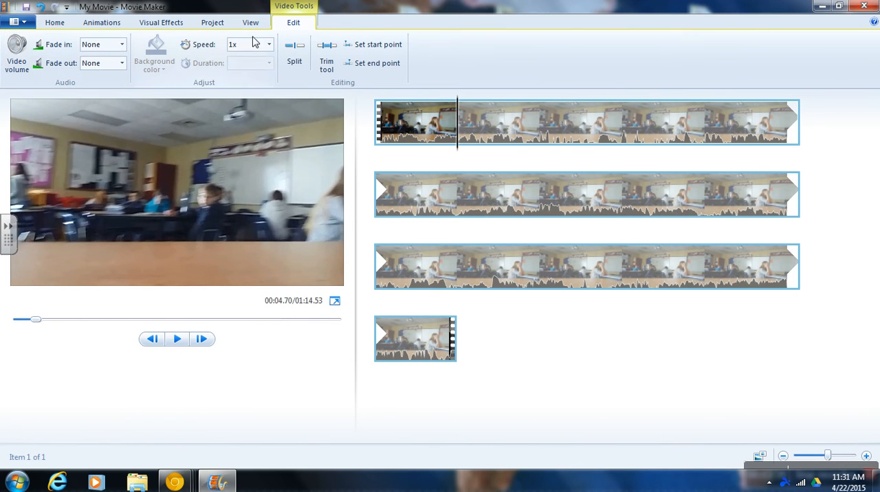
# Try 2x speed, then set the clip to 4x (18.63 s) and preview it
pyautogui.click(269, 44)
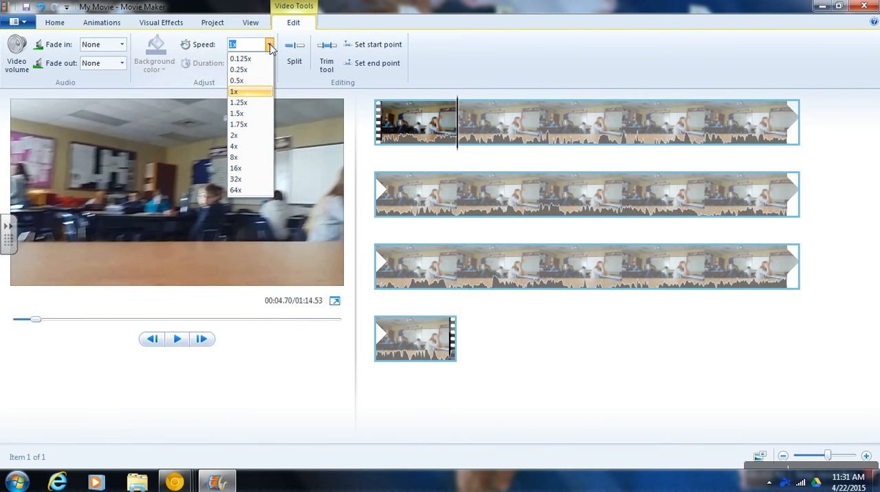
pyautogui.click(234, 135)
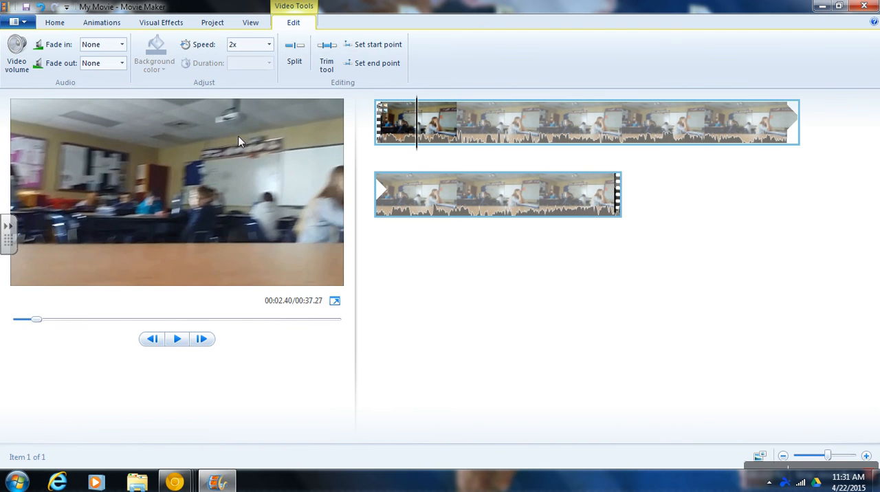
pyautogui.click(177, 339)
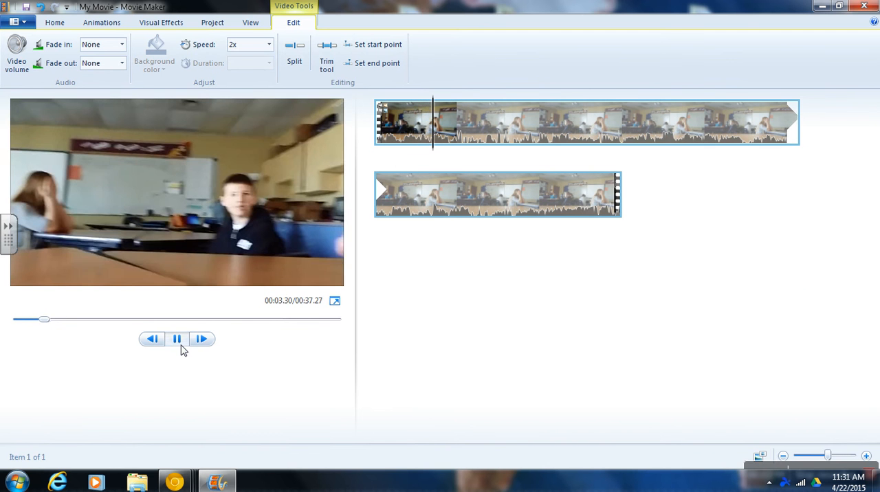
pyautogui.click(269, 44)
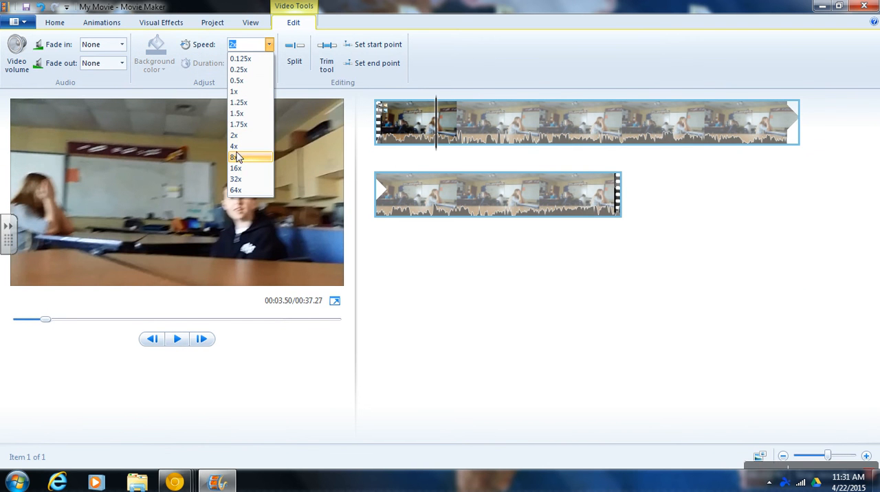
pyautogui.click(233, 146)
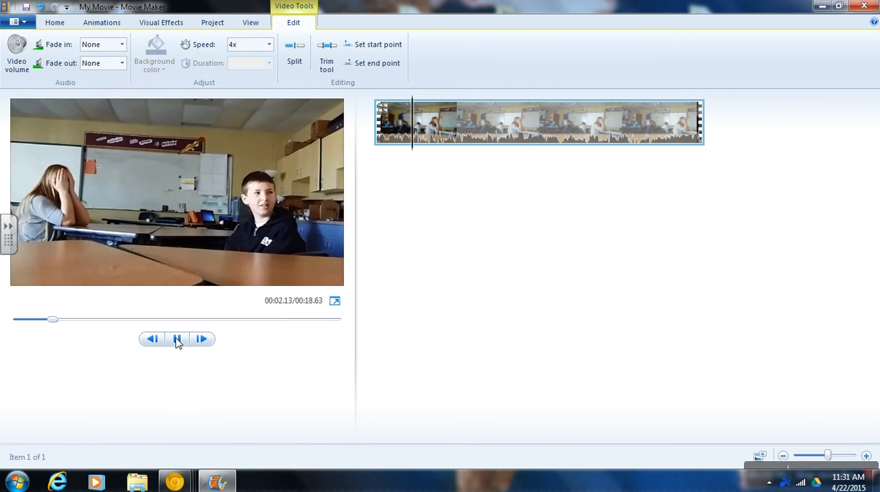
pyautogui.click(176, 339)
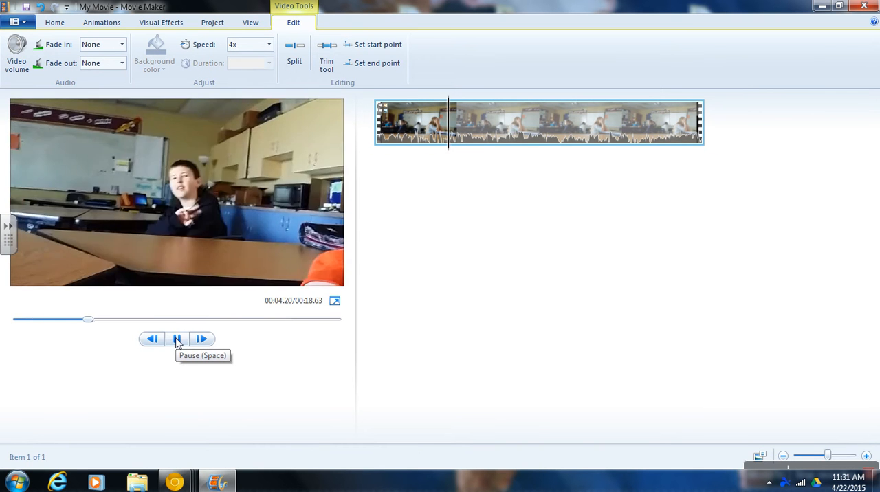
pyautogui.click(176, 339)
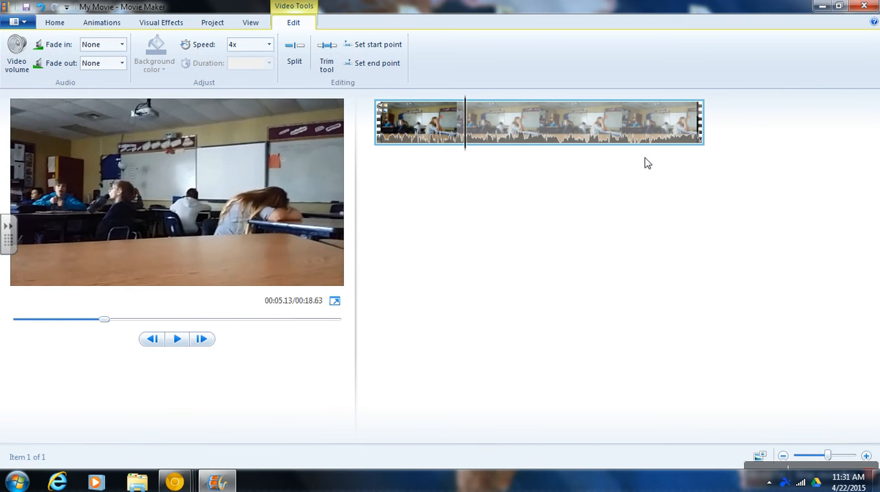
pyautogui.moveTo(652, 168)
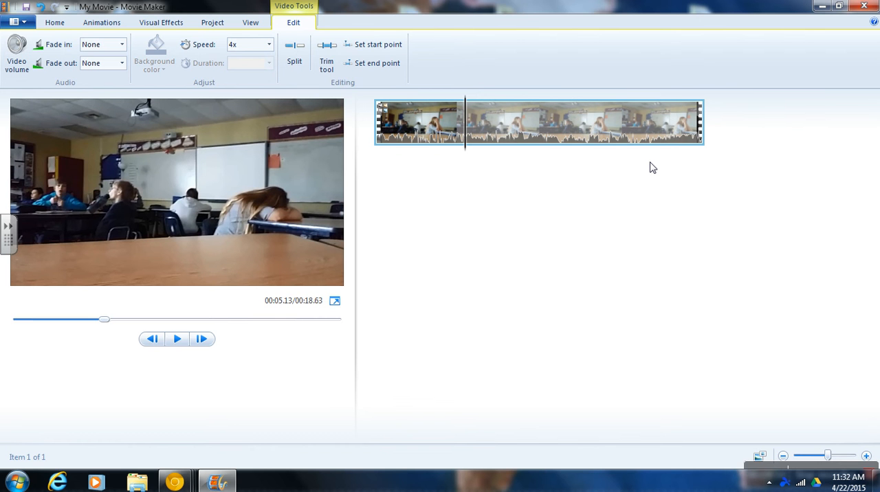
pyautogui.moveTo(467, 129)
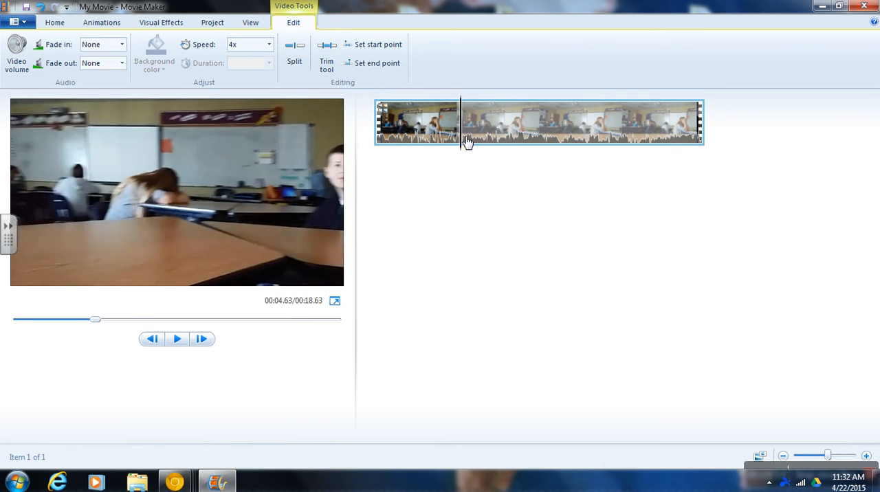
# Split the classroom clip at about 4.6 seconds and select the second piece
pyautogui.click(500, 122)
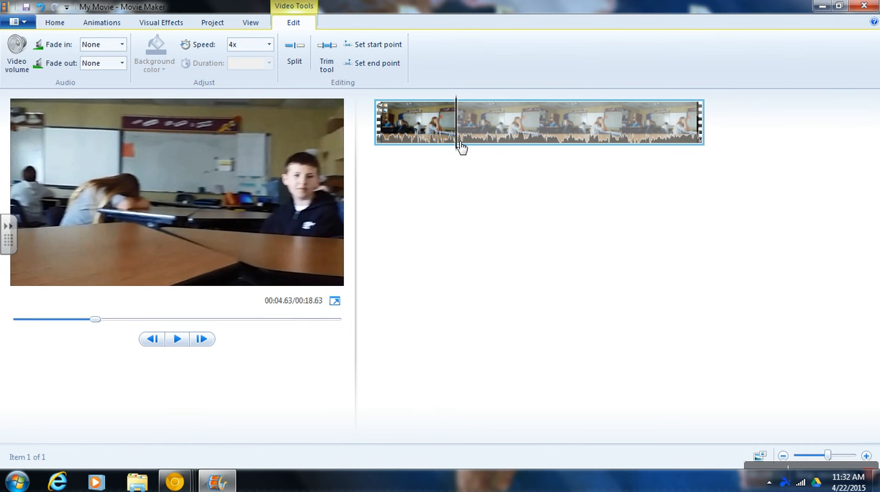
pyautogui.moveTo(294, 61)
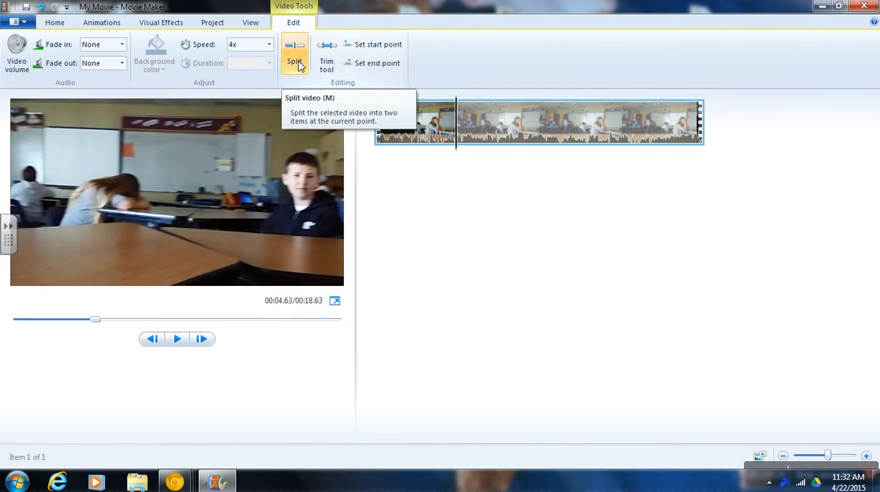
pyautogui.moveTo(461, 131)
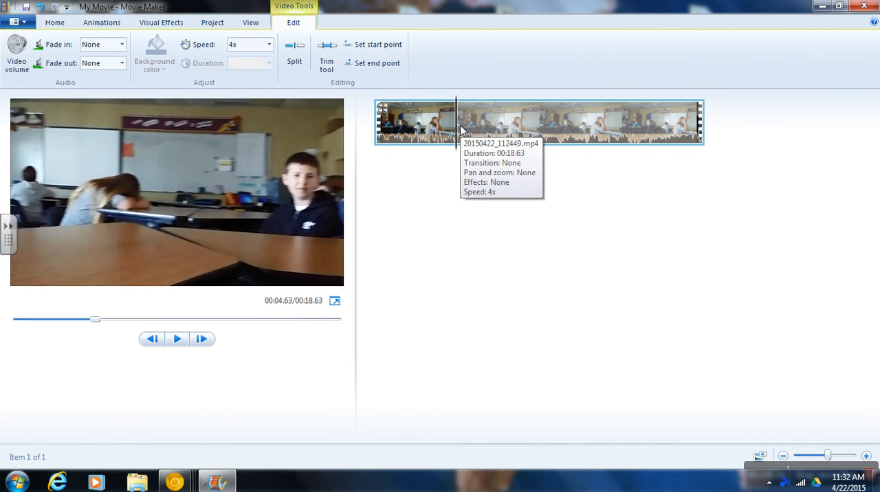
pyautogui.moveTo(461, 127)
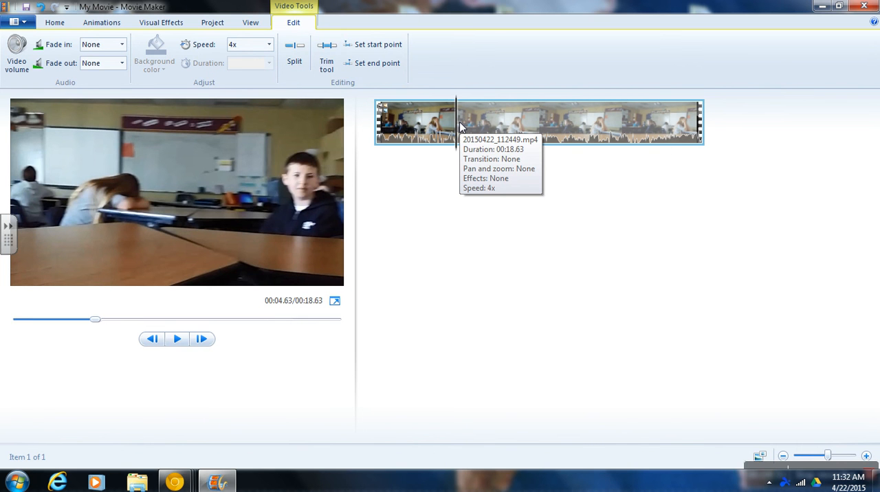
pyautogui.moveTo(459, 127)
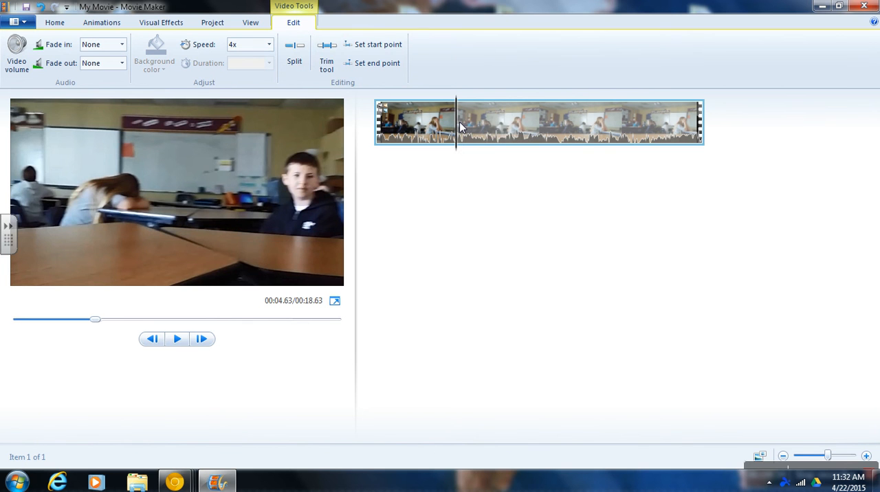
pyautogui.moveTo(294, 57)
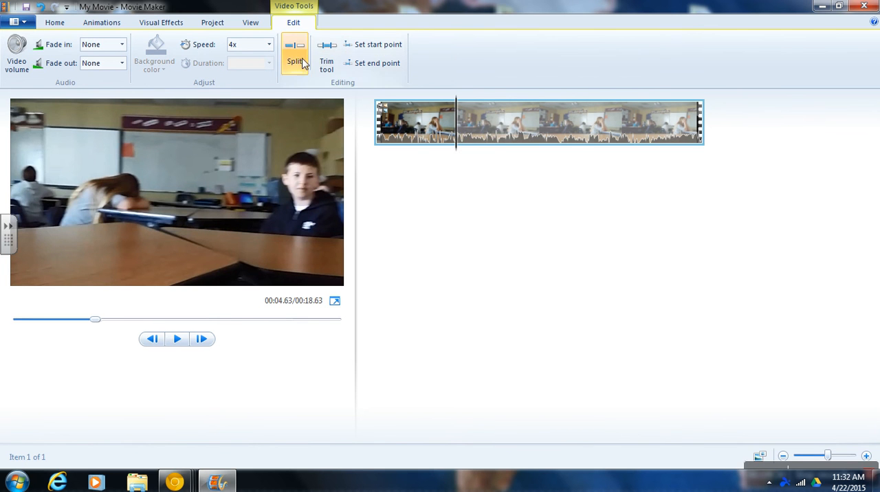
pyautogui.click(294, 55)
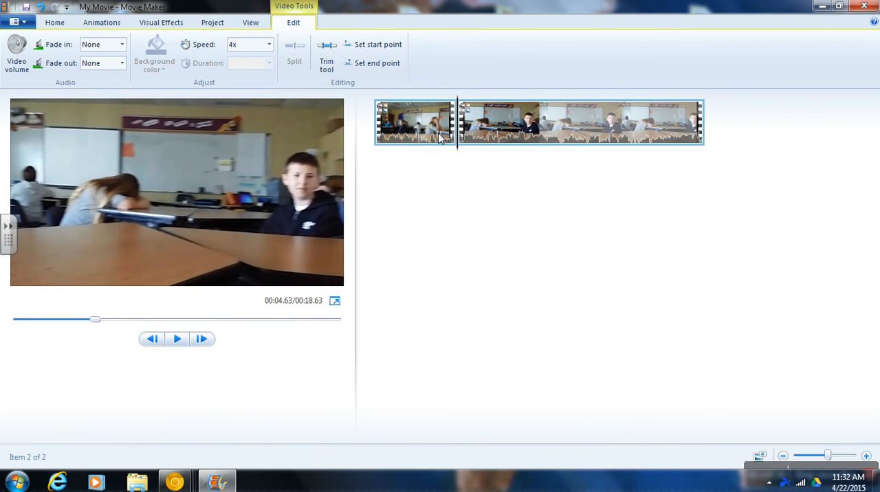
pyautogui.moveTo(526, 130)
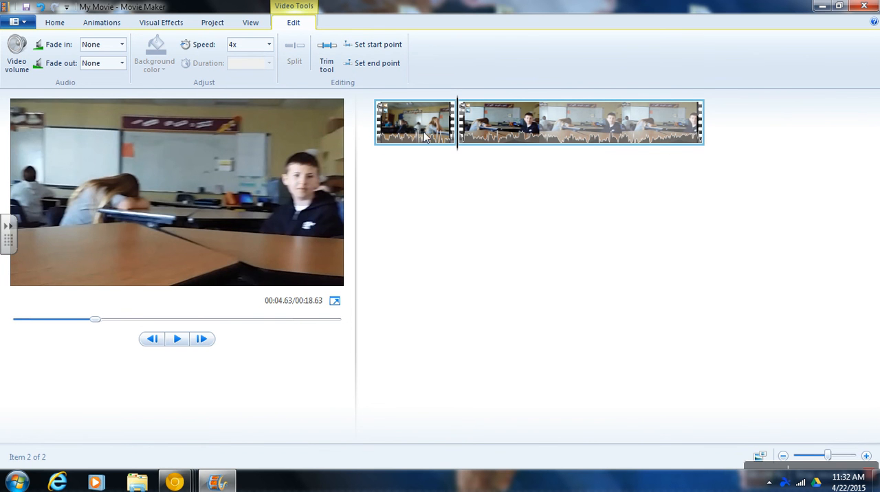
pyautogui.click(414, 122)
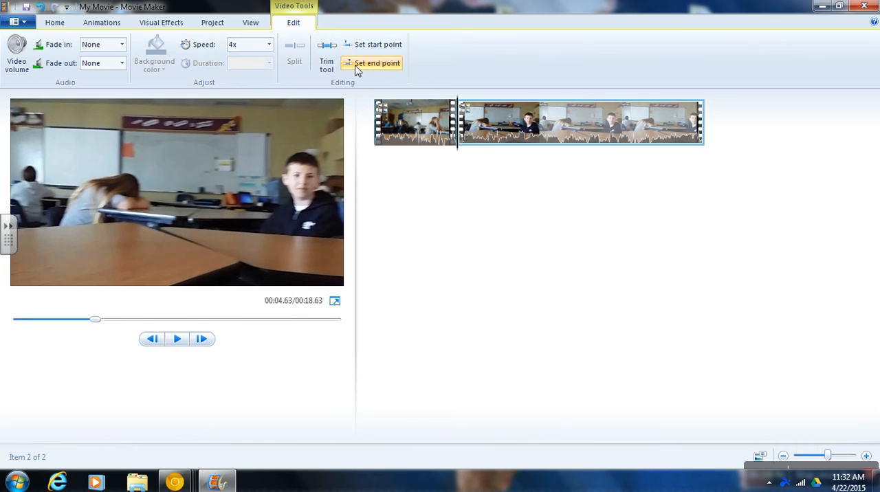
# Set the second clip to 3x (movie 23.31 s) and preview, pausing near 9.3 s
pyautogui.click(267, 44)
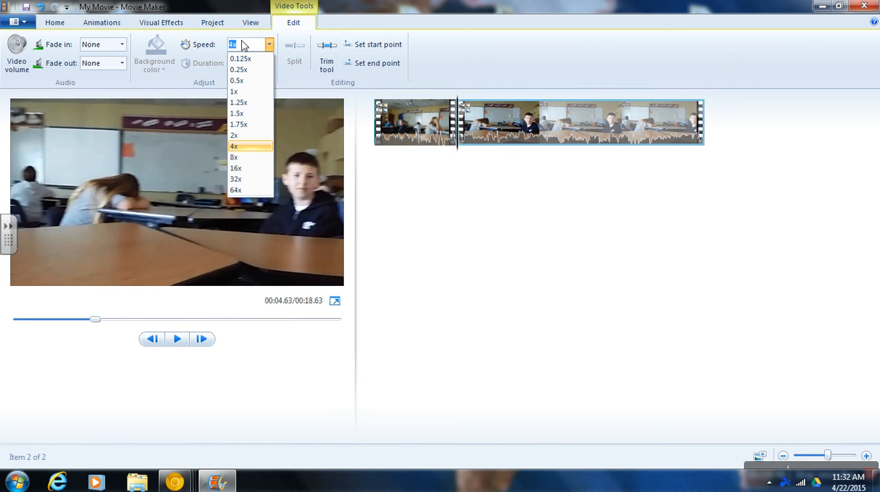
pyautogui.moveTo(239, 145)
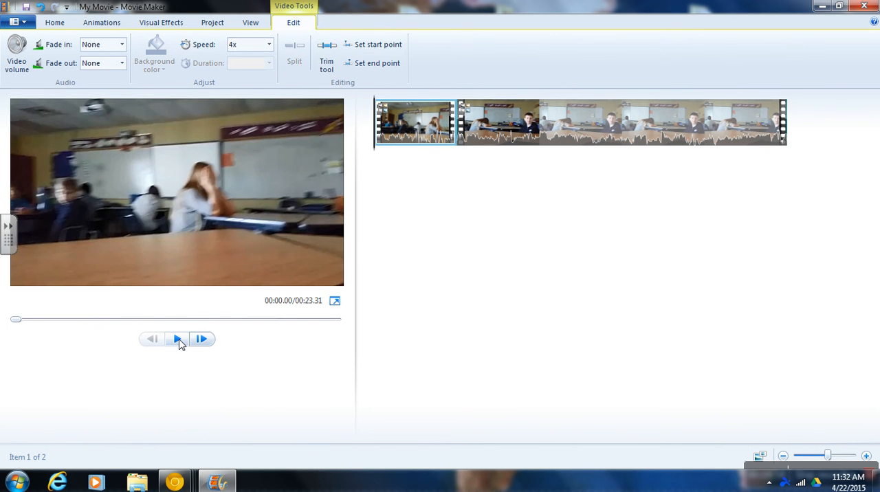
pyautogui.click(177, 339)
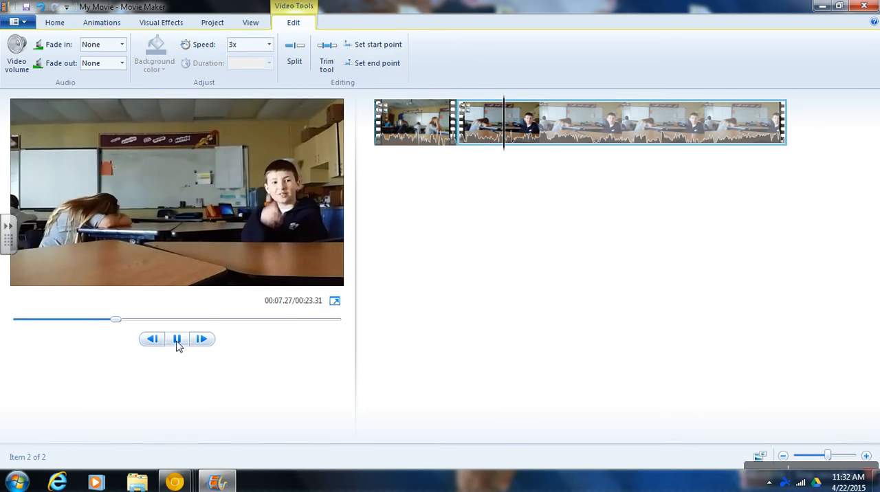
pyautogui.click(177, 338)
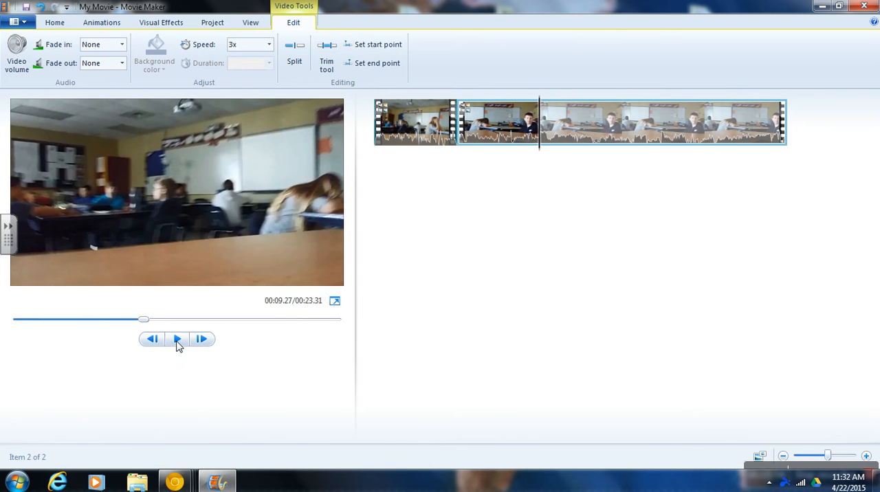
pyautogui.moveTo(546, 138)
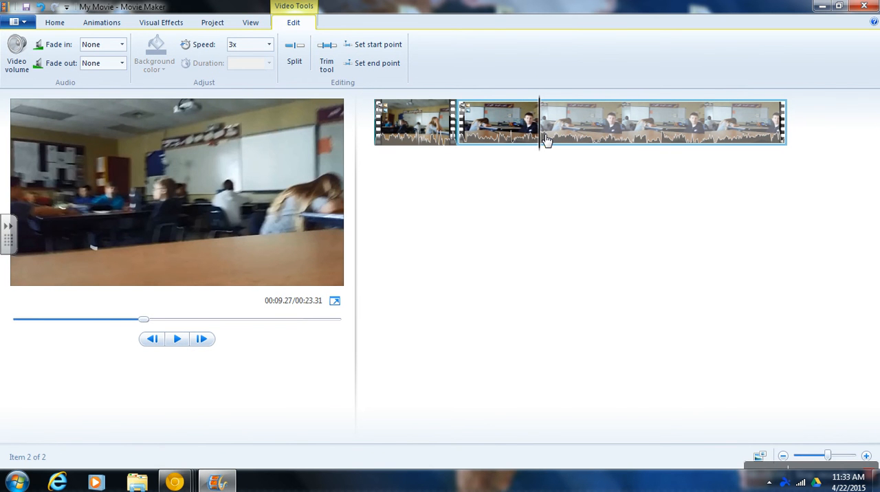
pyautogui.moveTo(546, 155)
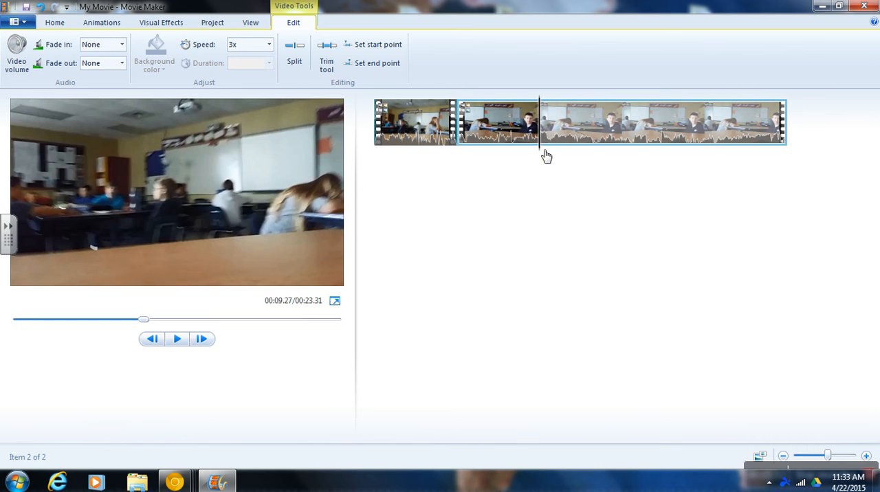
# Split the second clip at the paused point and set the new third clip to 4x
pyautogui.click(294, 55)
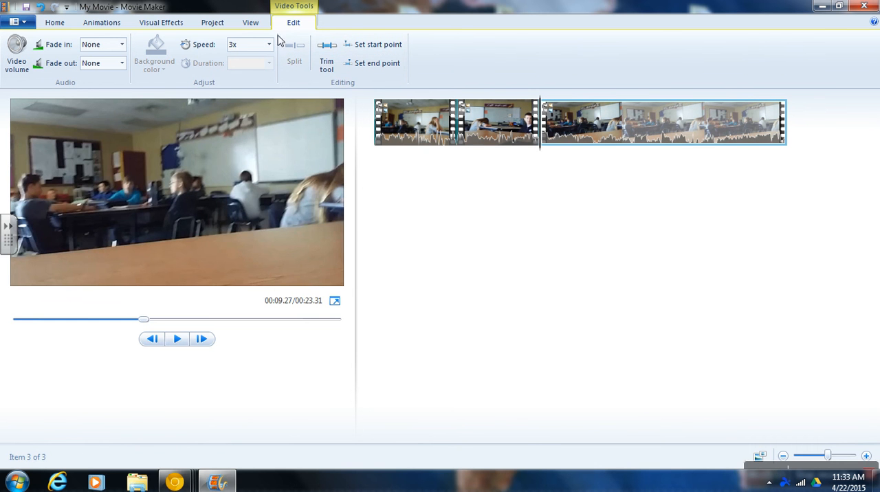
pyautogui.click(268, 44)
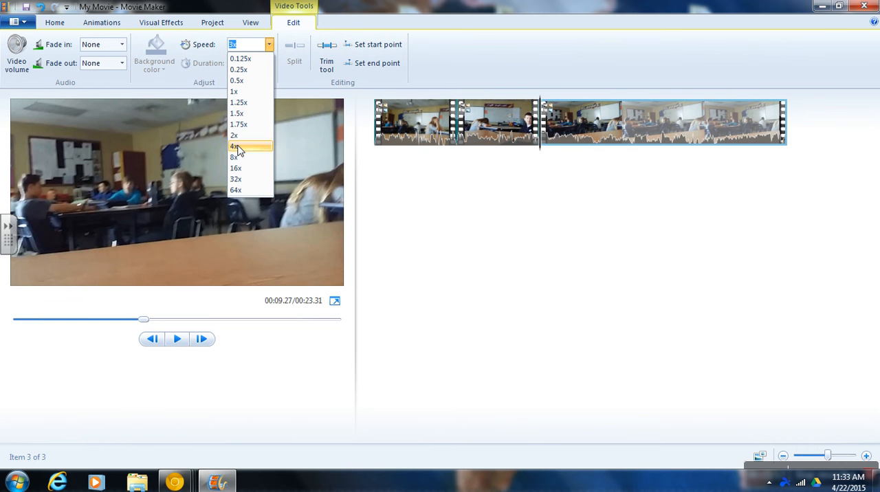
pyautogui.click(233, 146)
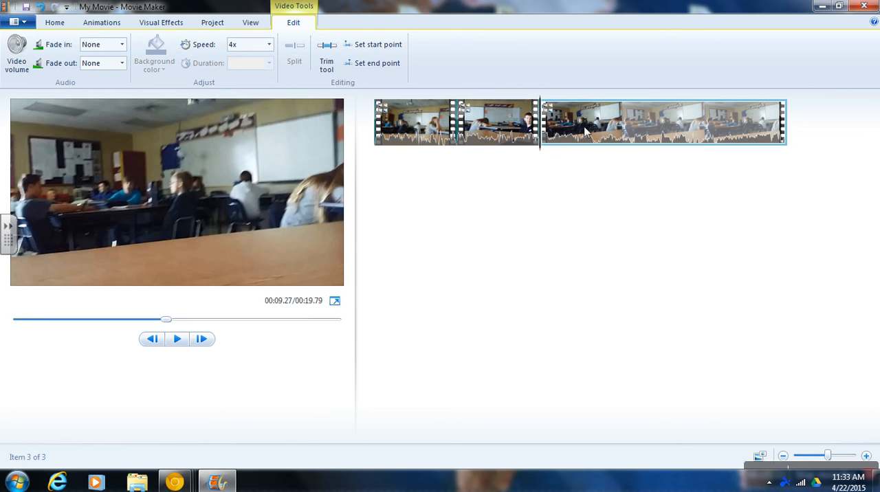
# Slow the middle clip to a lower speed and replay the 22.11-second movie
pyautogui.click(414, 123)
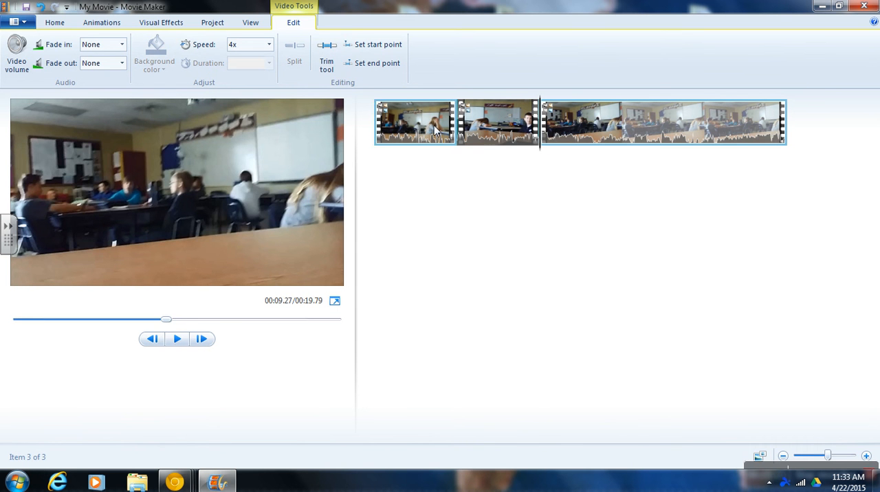
pyautogui.click(177, 339)
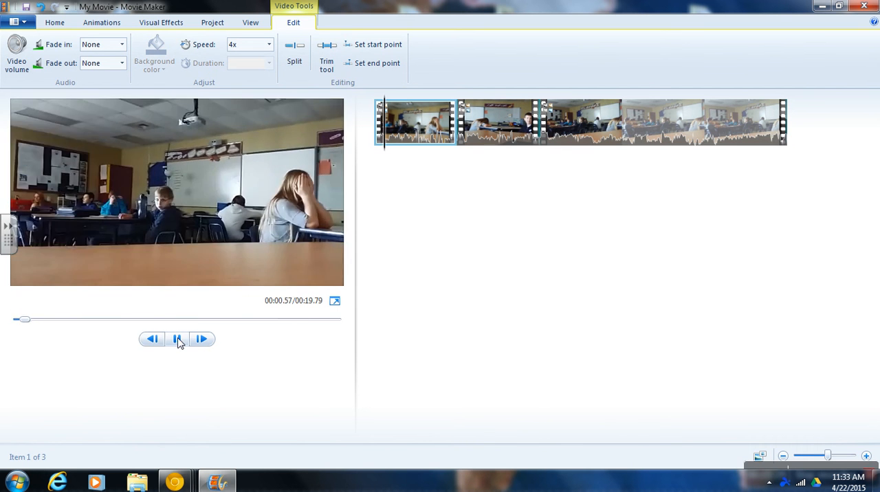
pyautogui.click(177, 338)
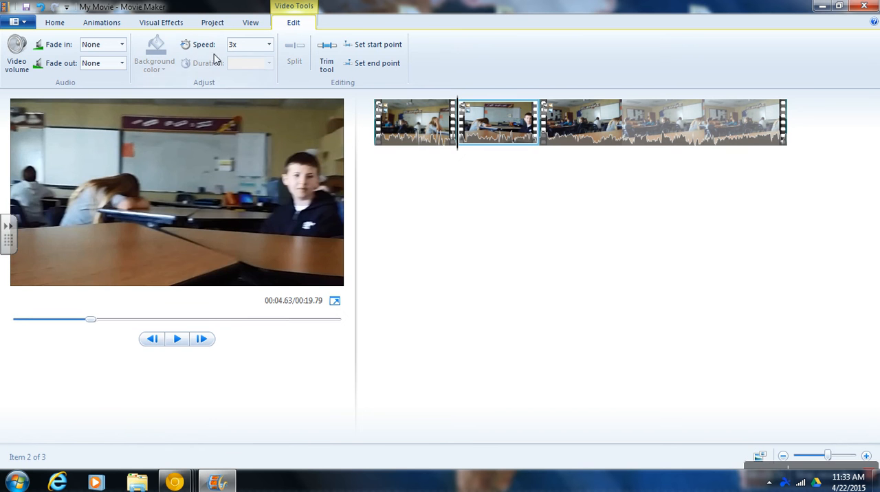
pyautogui.click(268, 44)
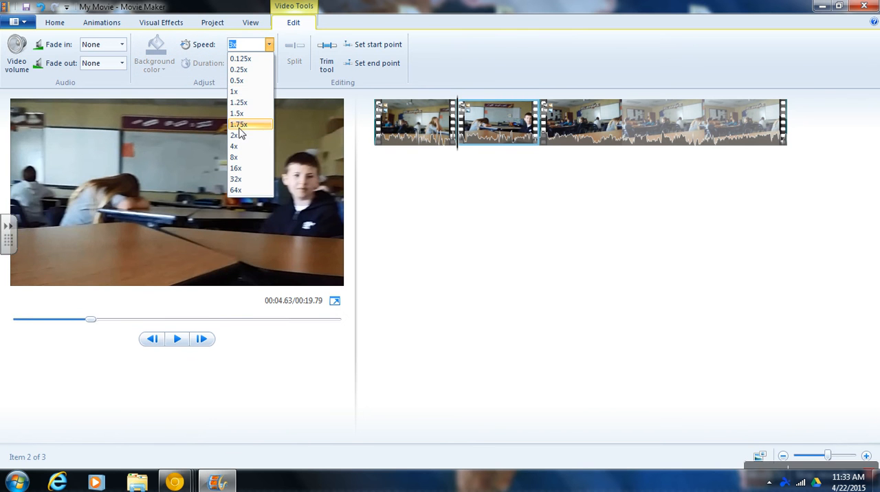
pyautogui.click(234, 146)
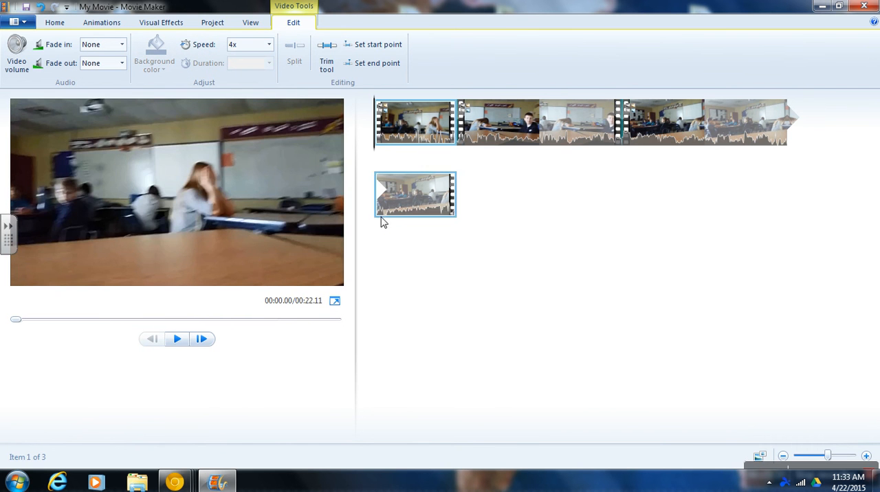
pyautogui.click(176, 338)
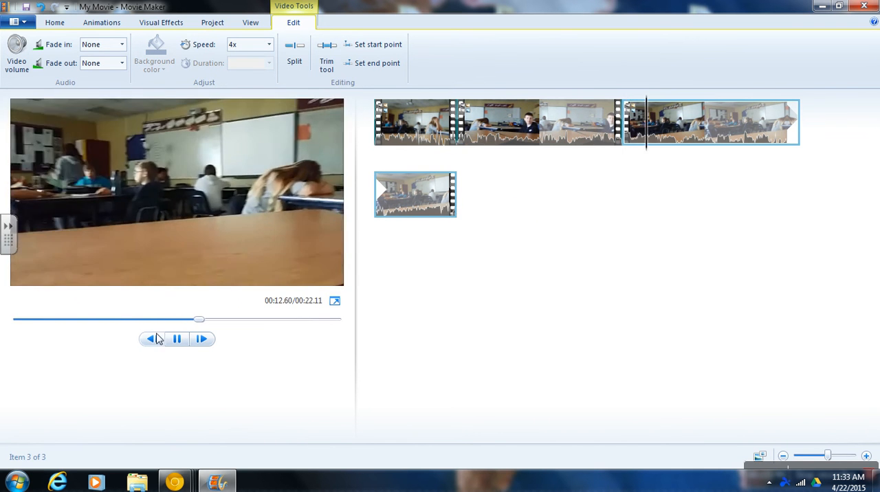
pyautogui.click(414, 122)
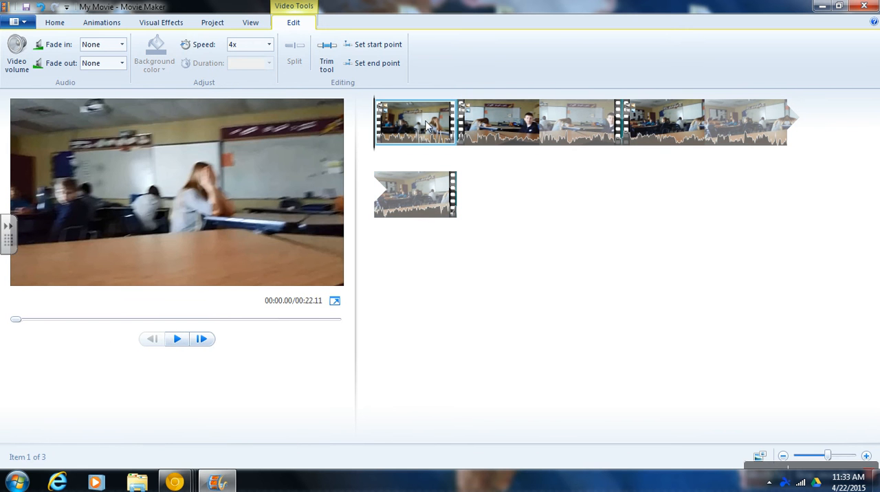
pyautogui.moveTo(598, 201)
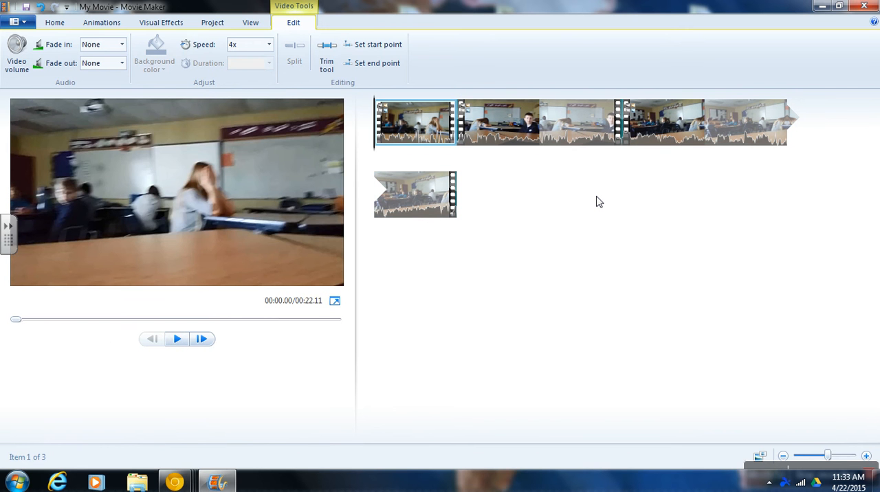
pyautogui.moveTo(175, 91)
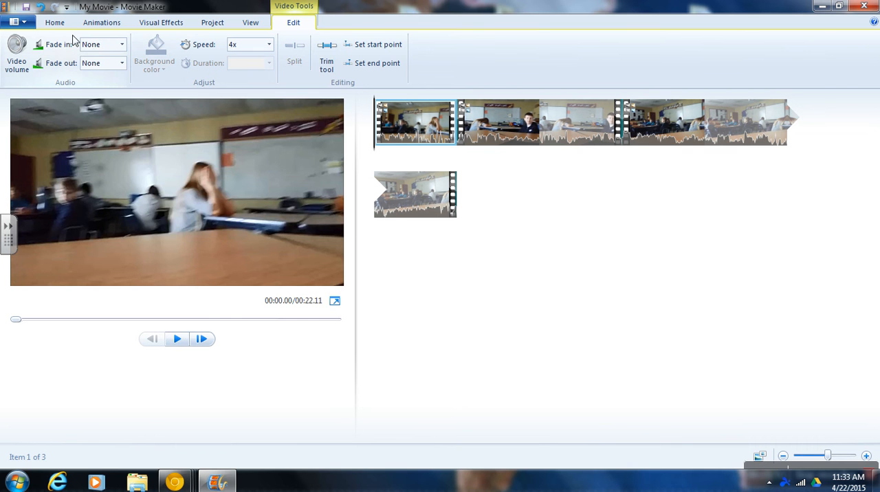
# Record a spoken narration with Record narration, then stop and save the narration file
pyautogui.click(54, 22)
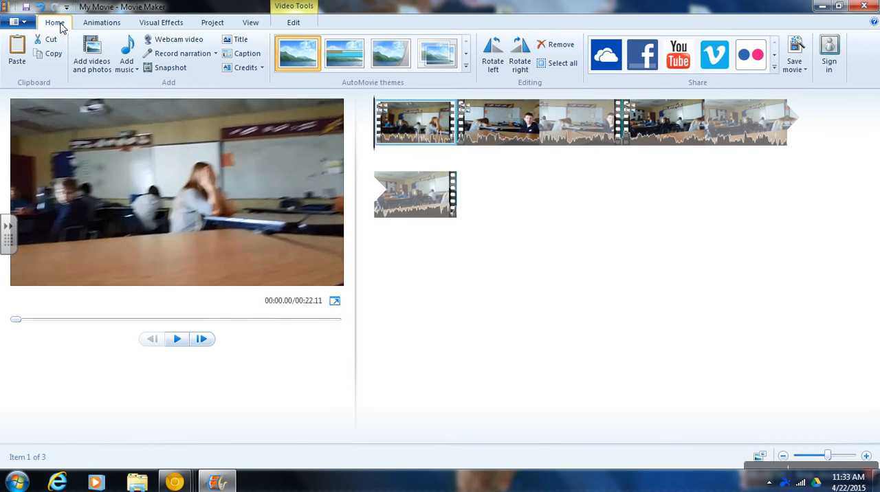
pyautogui.moveTo(180, 53)
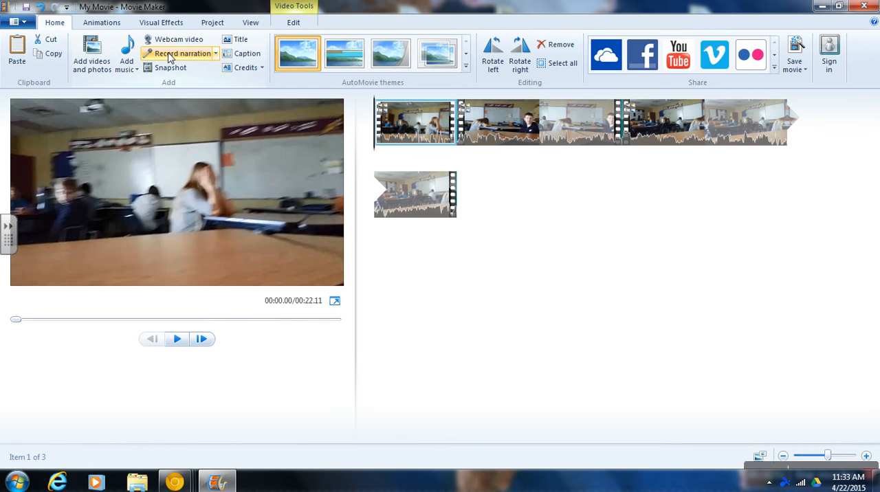
pyautogui.moveTo(217, 58)
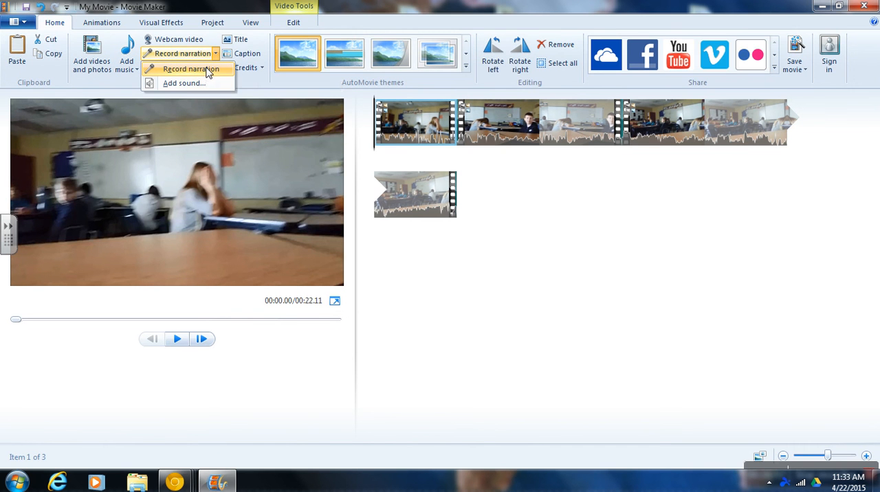
pyautogui.click(190, 69)
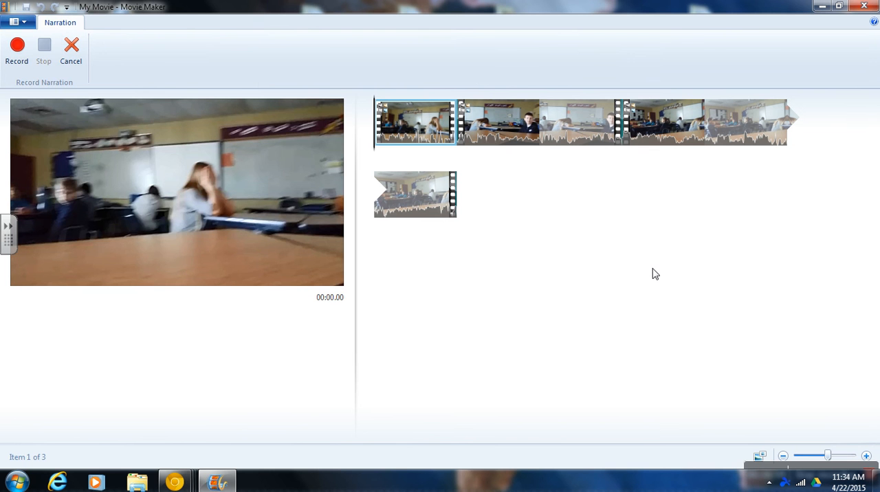
pyautogui.click(17, 50)
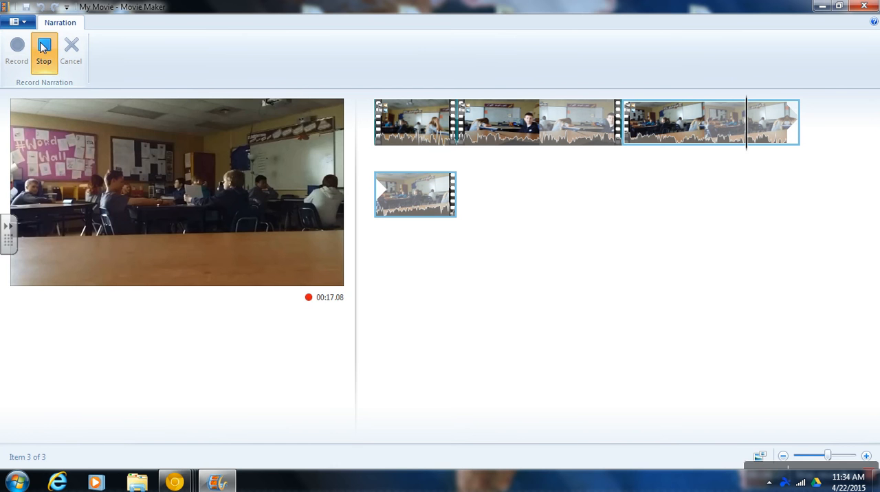
pyautogui.click(43, 51)
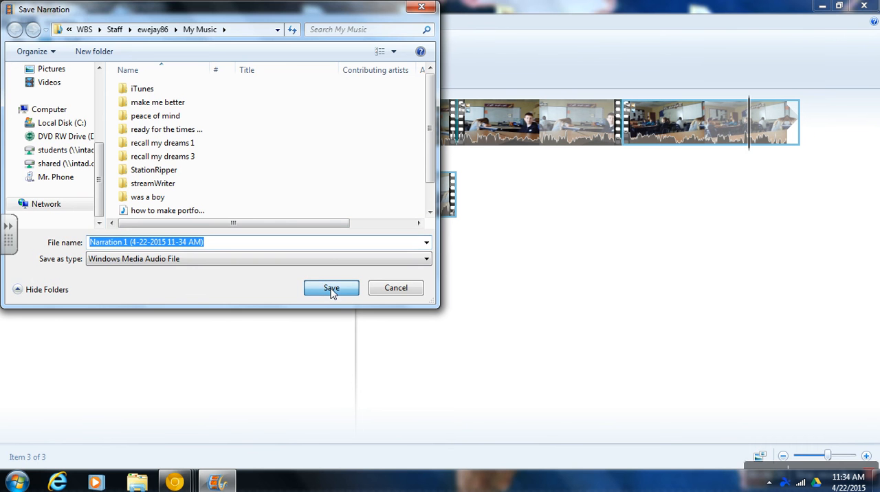
pyautogui.click(330, 288)
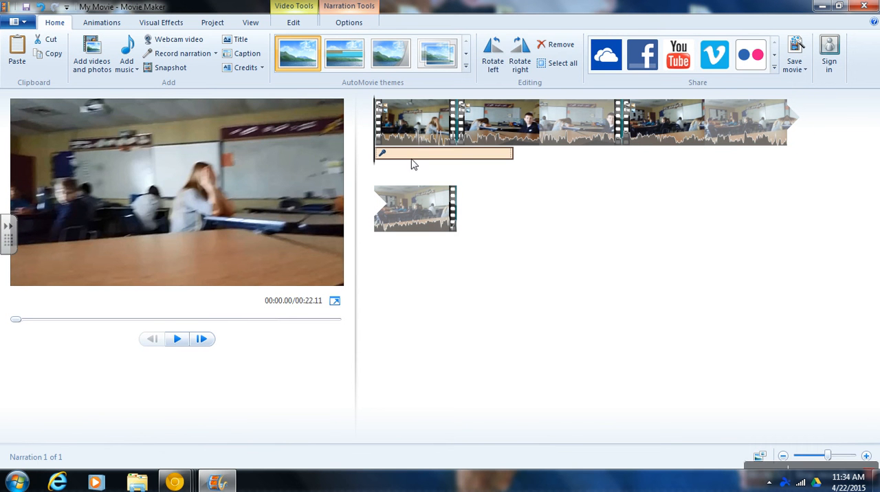
pyautogui.moveTo(185, 353)
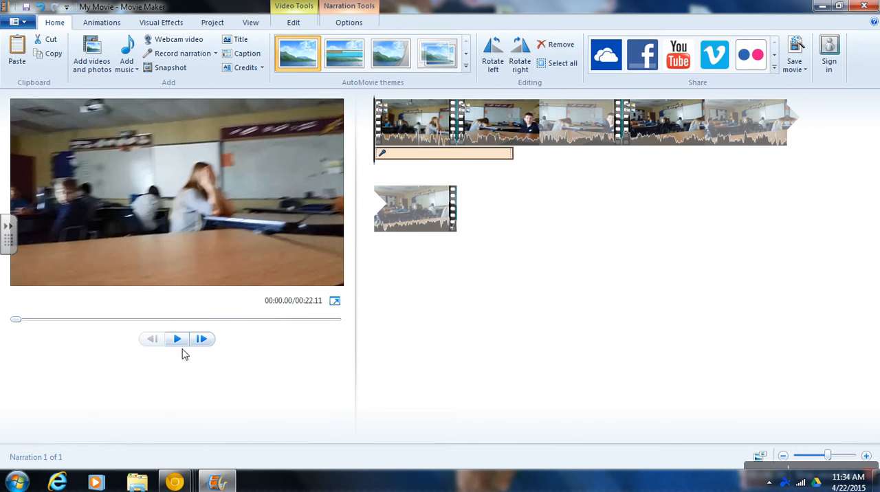
pyautogui.click(176, 339)
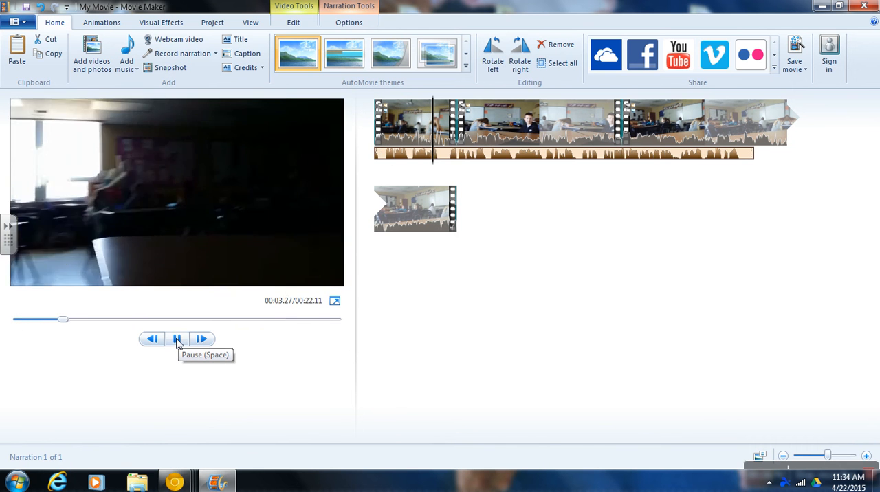
pyautogui.click(177, 339)
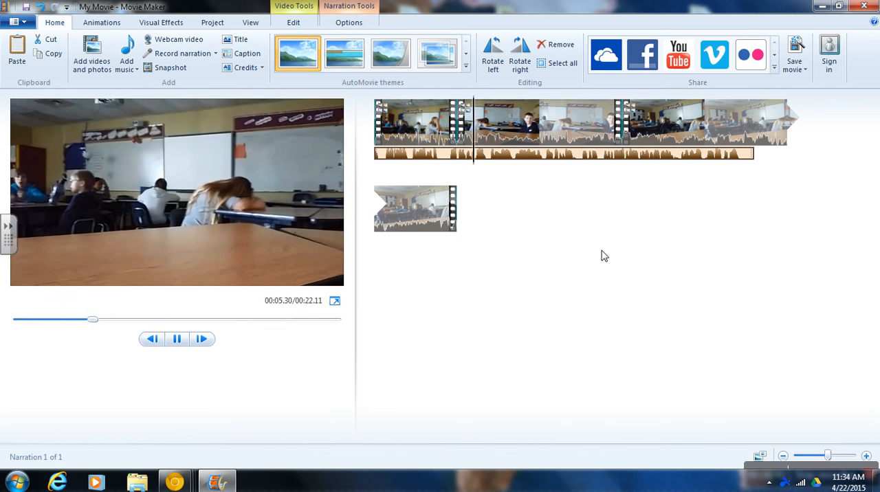
pyautogui.click(201, 339)
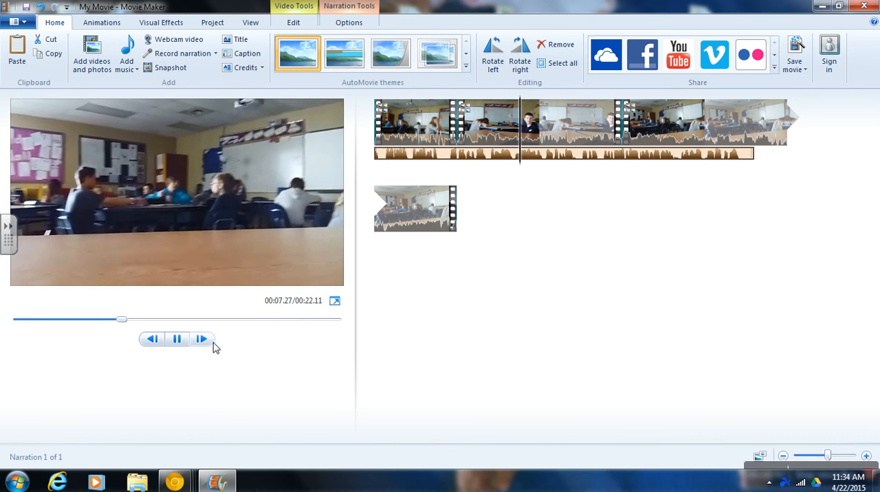
pyautogui.click(176, 339)
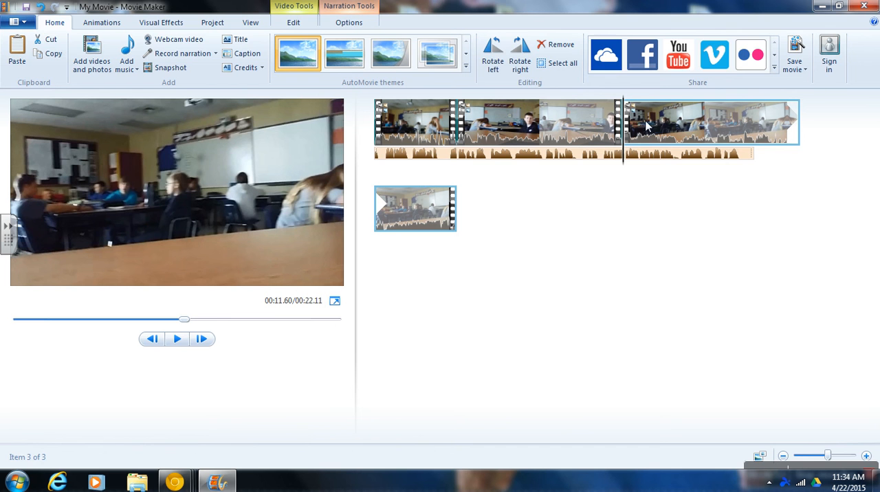
pyautogui.moveTo(775, 126)
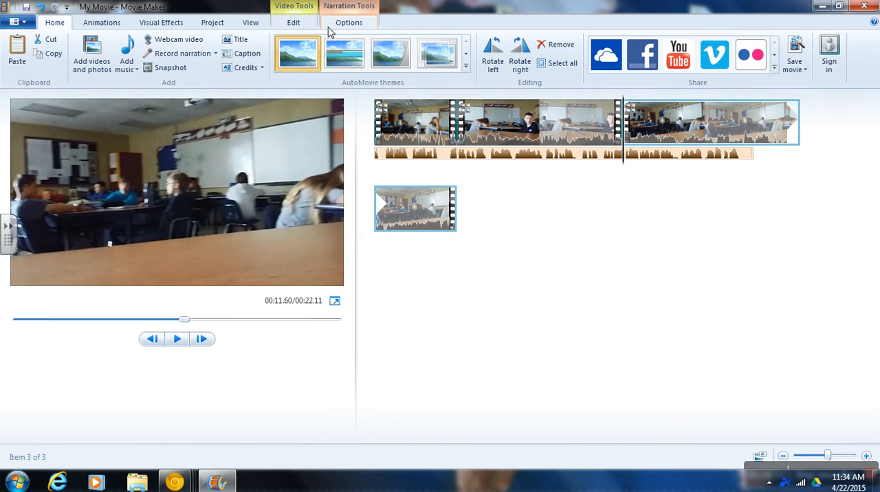
# Set the third clip's speed to 8x and preview the 16.83-second movie
pyautogui.click(268, 44)
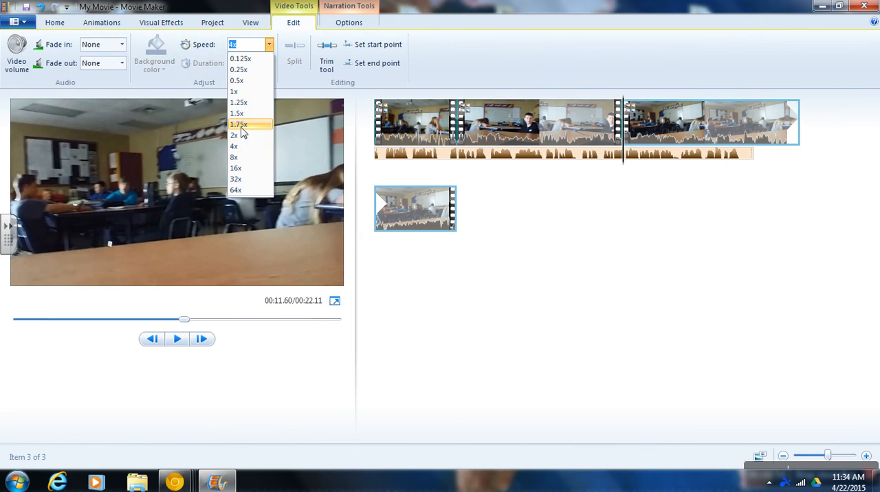
pyautogui.click(234, 157)
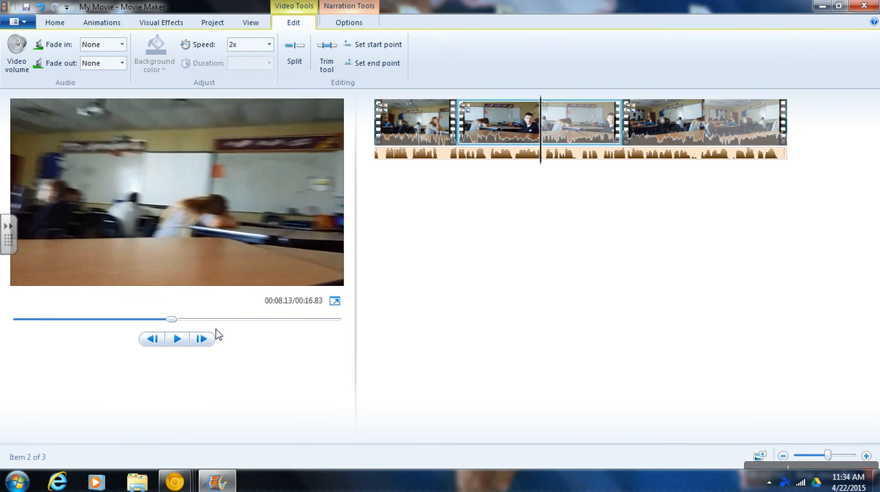
pyautogui.click(177, 338)
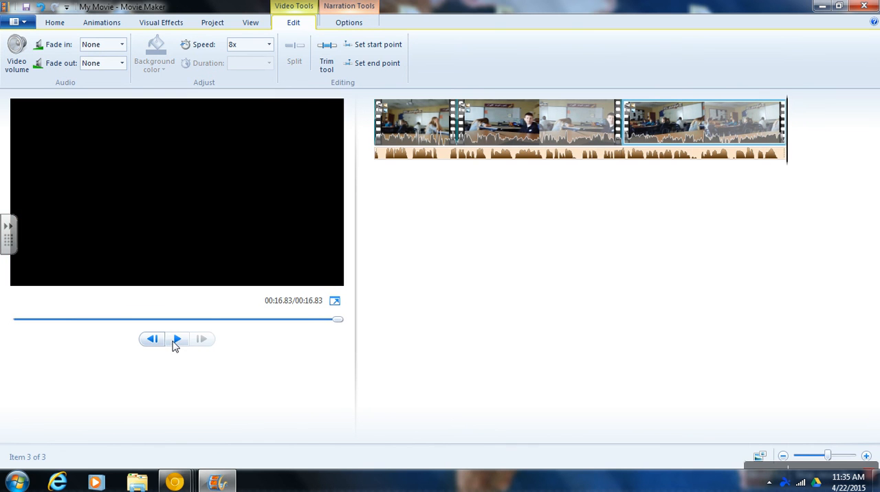
pyautogui.moveTo(621, 244)
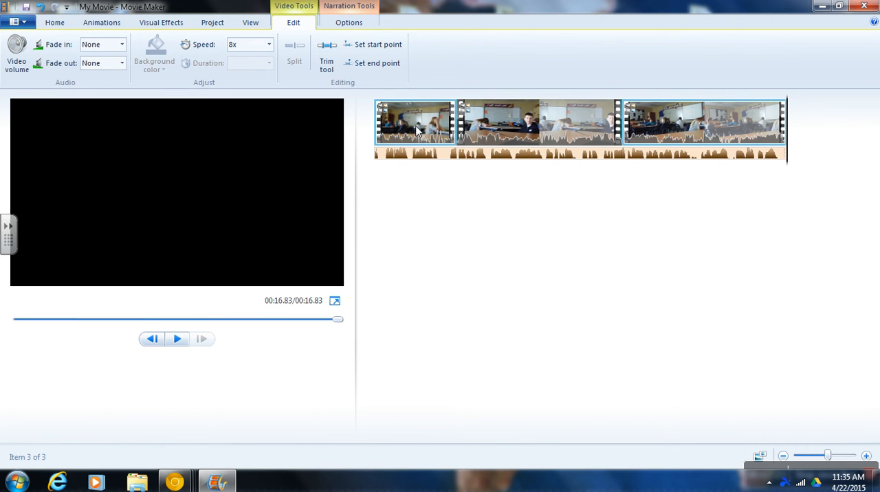
pyautogui.moveTo(692, 127)
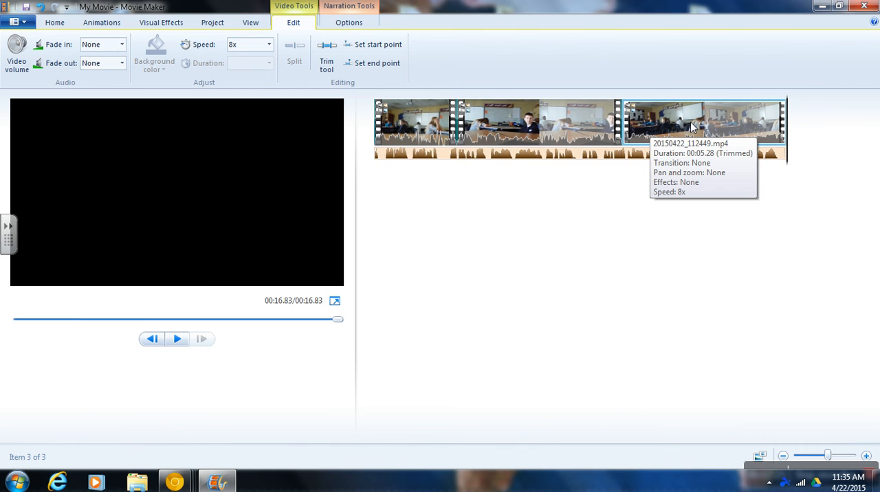
pyautogui.moveTo(392, 158)
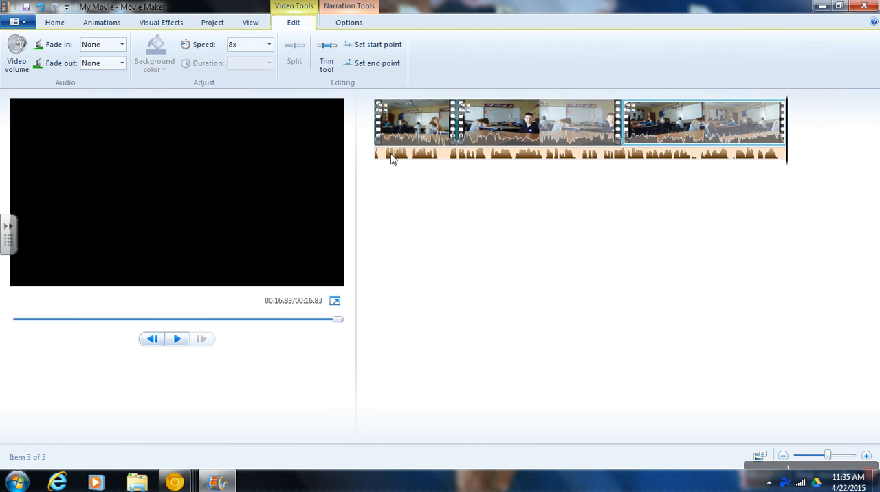
pyautogui.moveTo(759, 155)
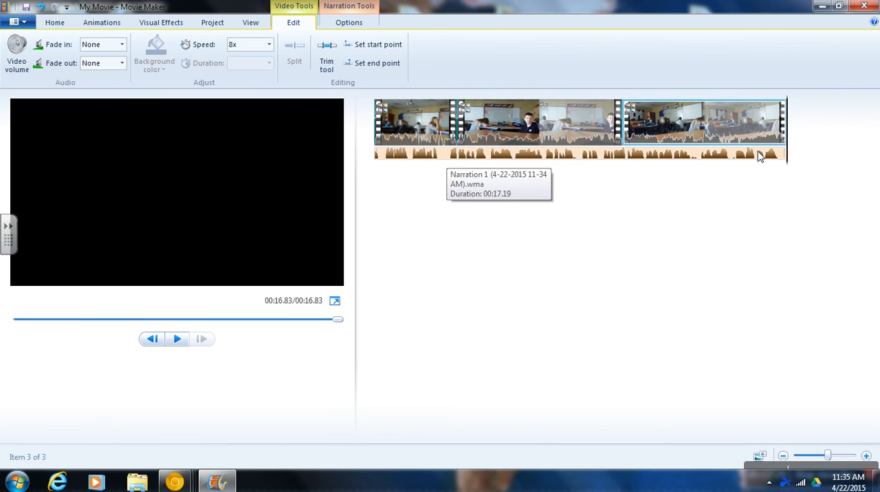
pyautogui.click(14, 21)
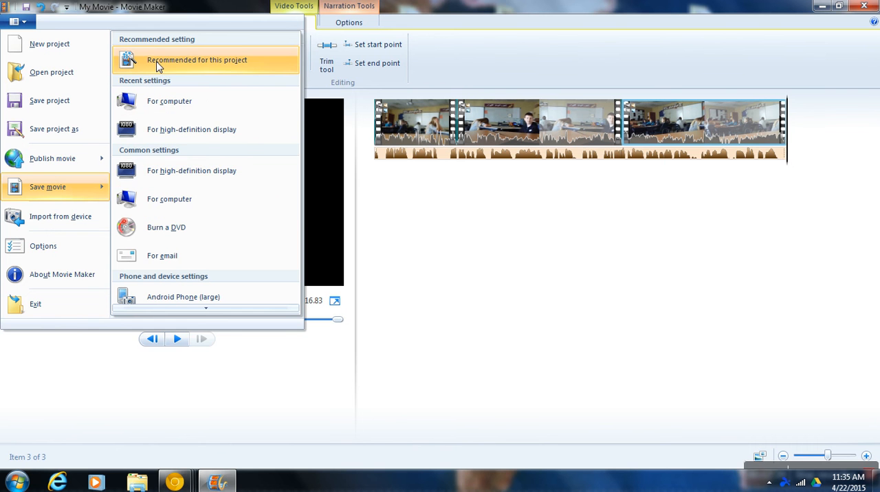
pyautogui.moveTo(197, 60)
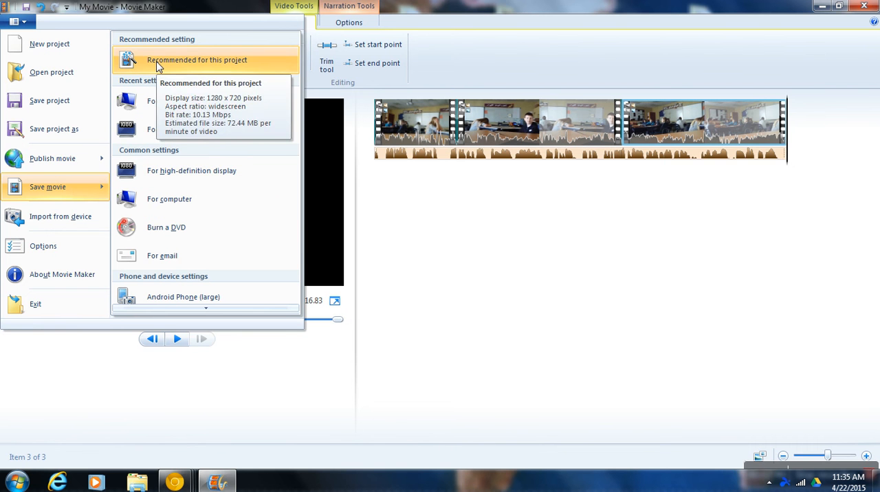
# Save the movie with recommended MP4 settings as 'how to make a whiteboard'
pyautogui.click(196, 60)
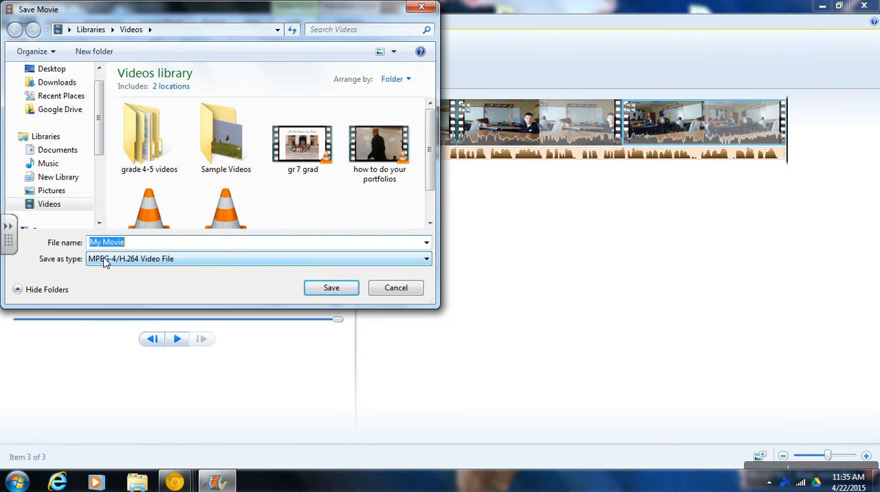
pyautogui.write('how to make a')
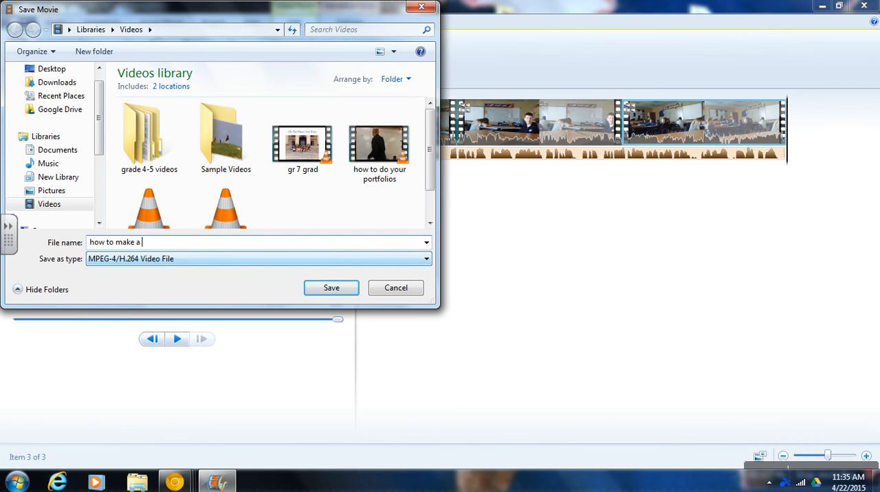
pyautogui.write('wi')
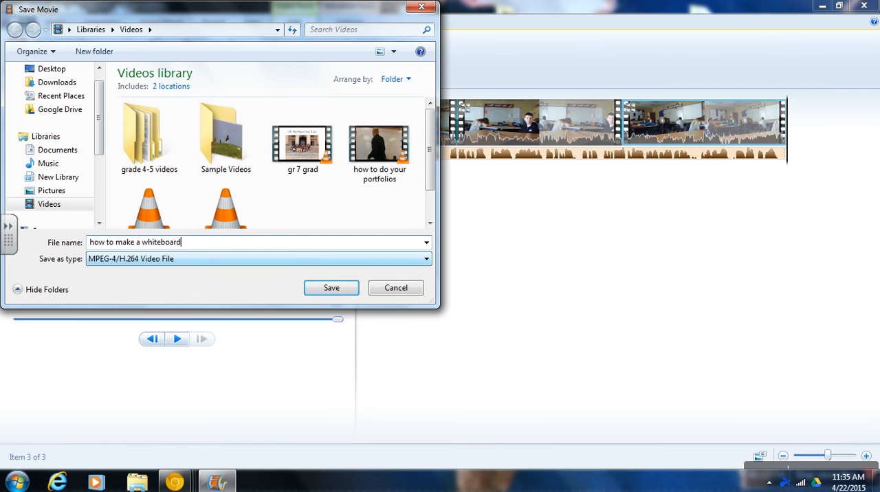
pyautogui.click(331, 287)
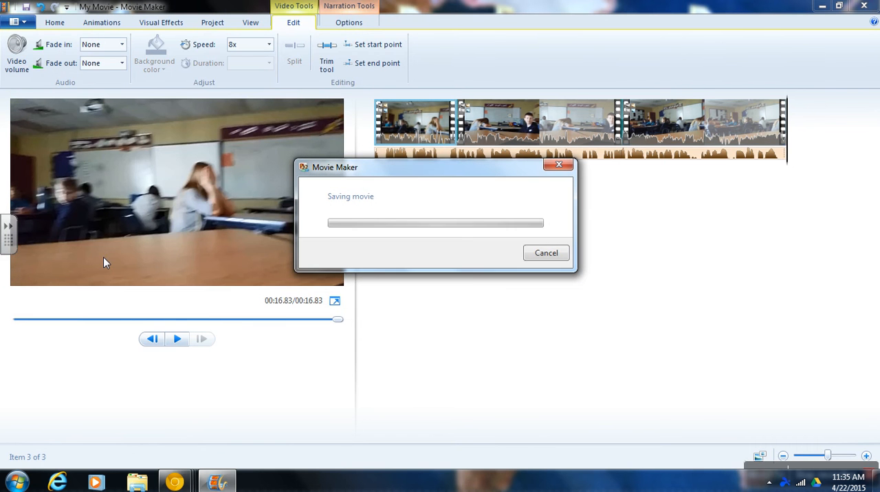